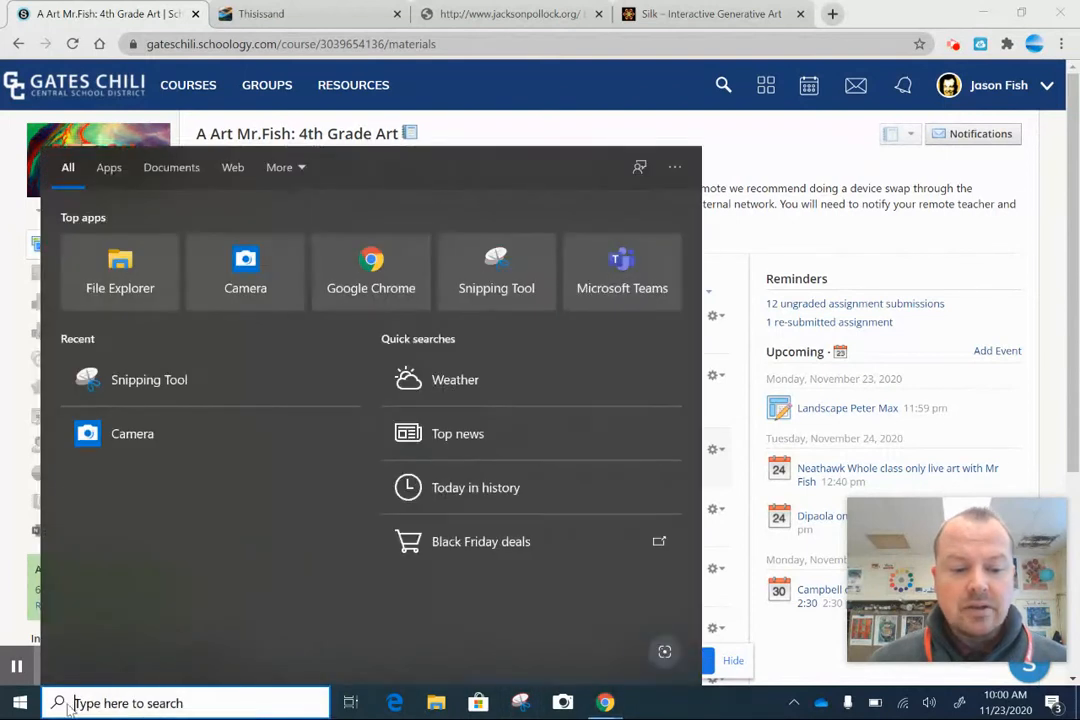
Search 'sn' in the Start menu to launch Snipping Tool
text(sn)
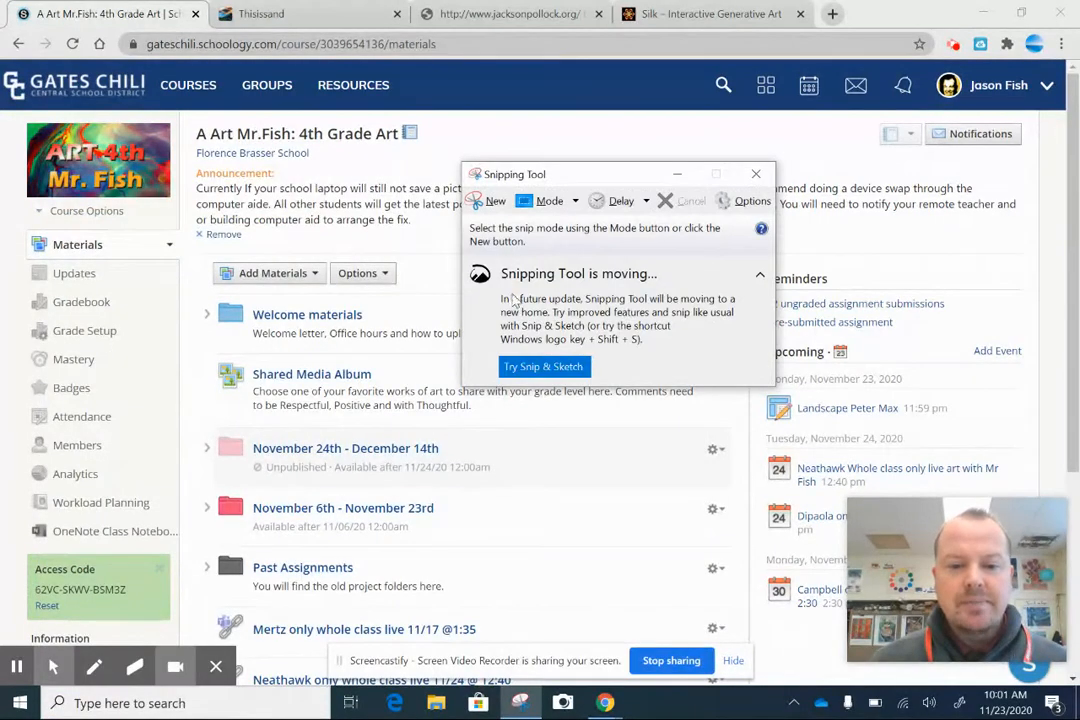
mouse_move(548, 200)
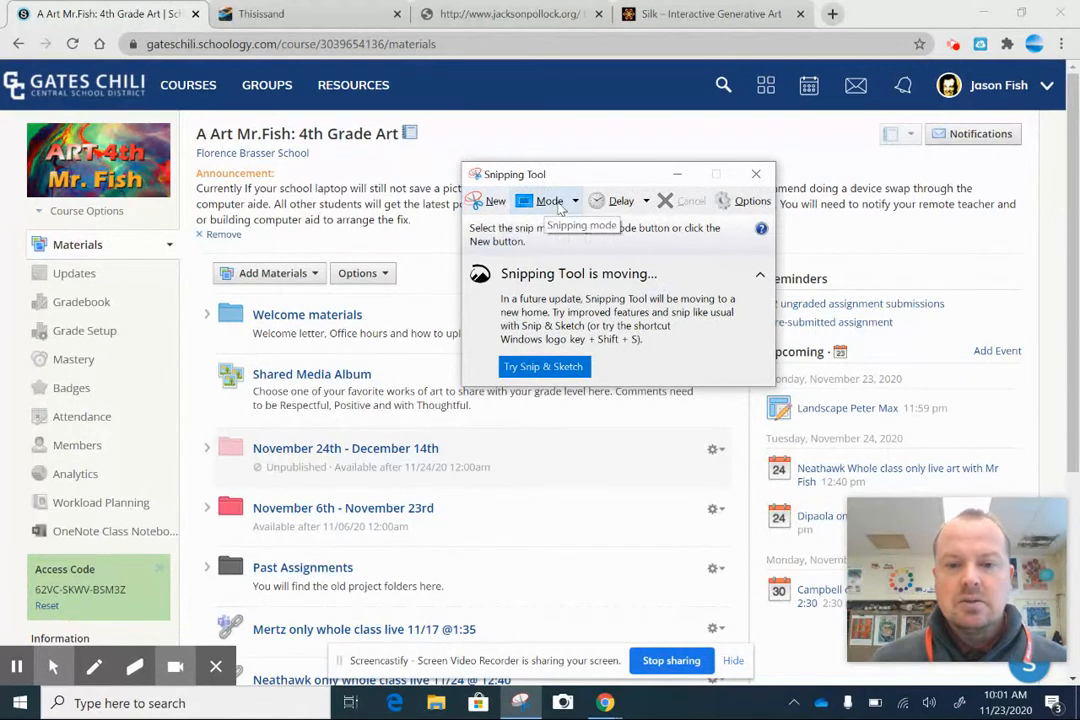
mouse_move(488, 200)
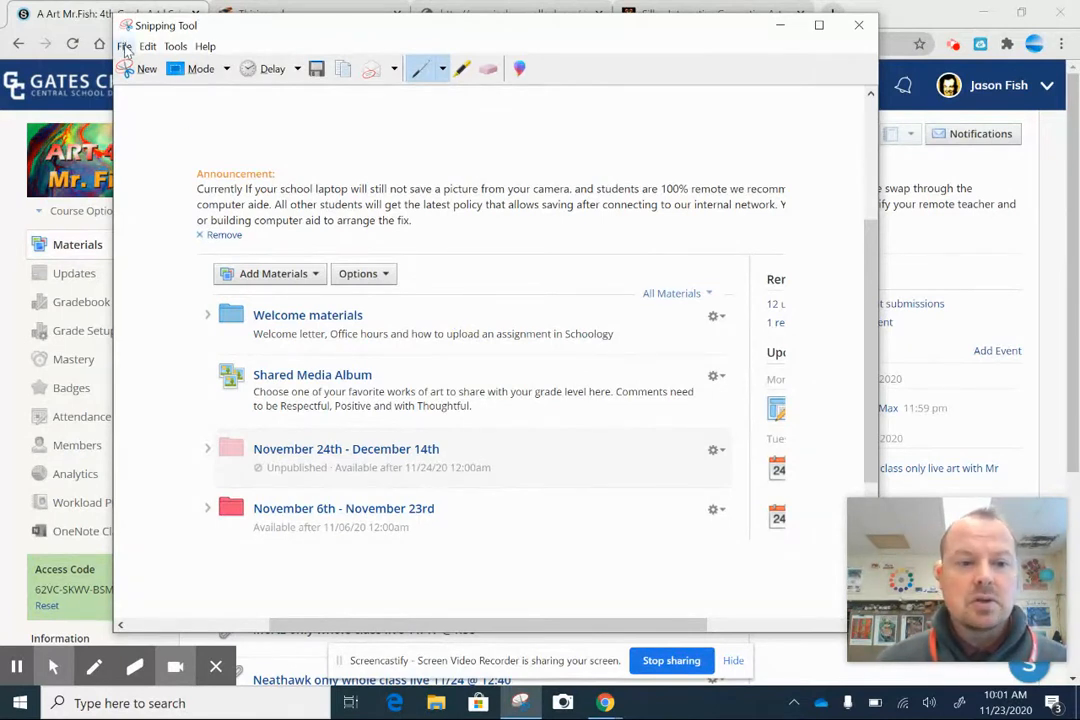
Start File > Save As for the snip, then abandon the save dialog without saving
click(124, 46)
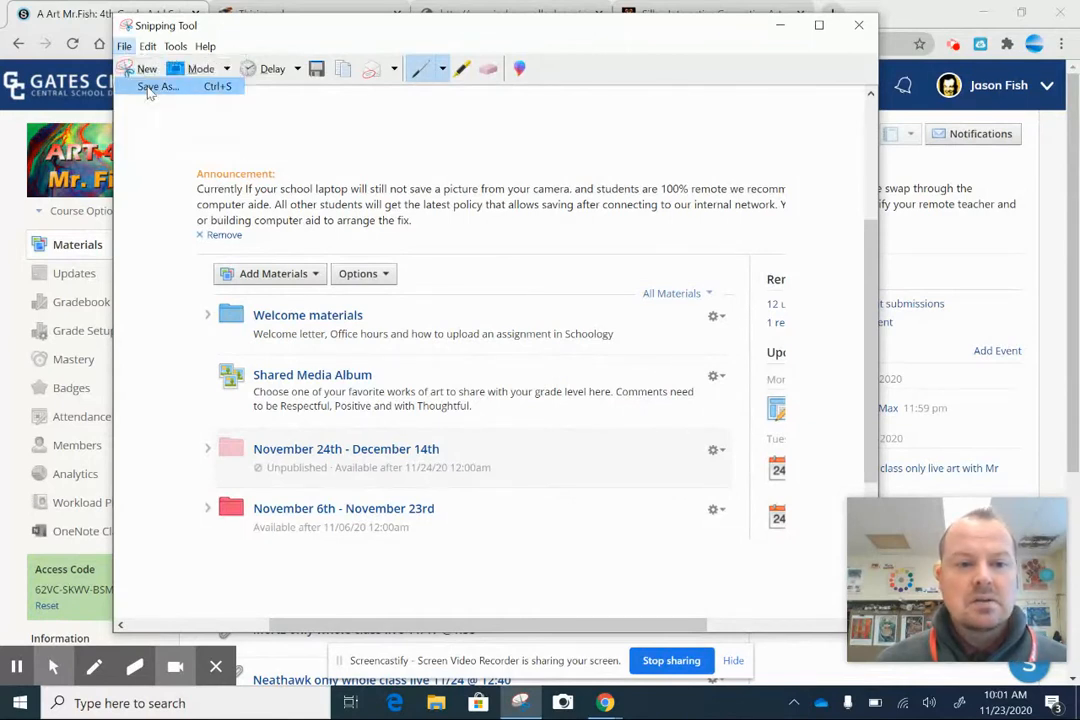
click(156, 86)
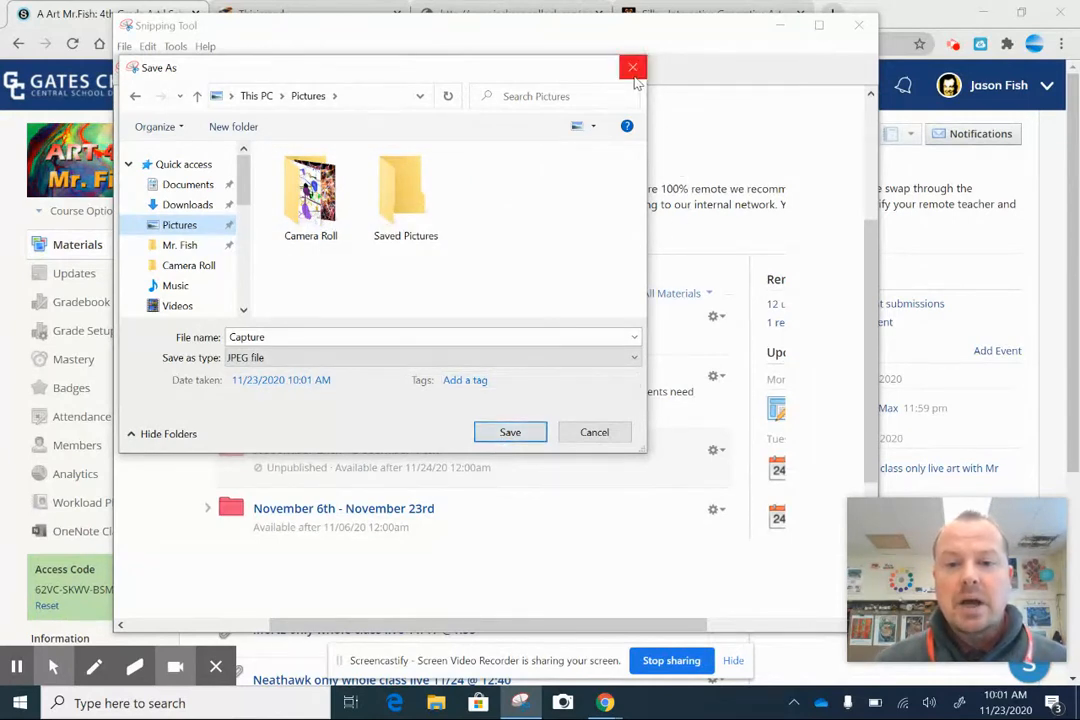
click(632, 68)
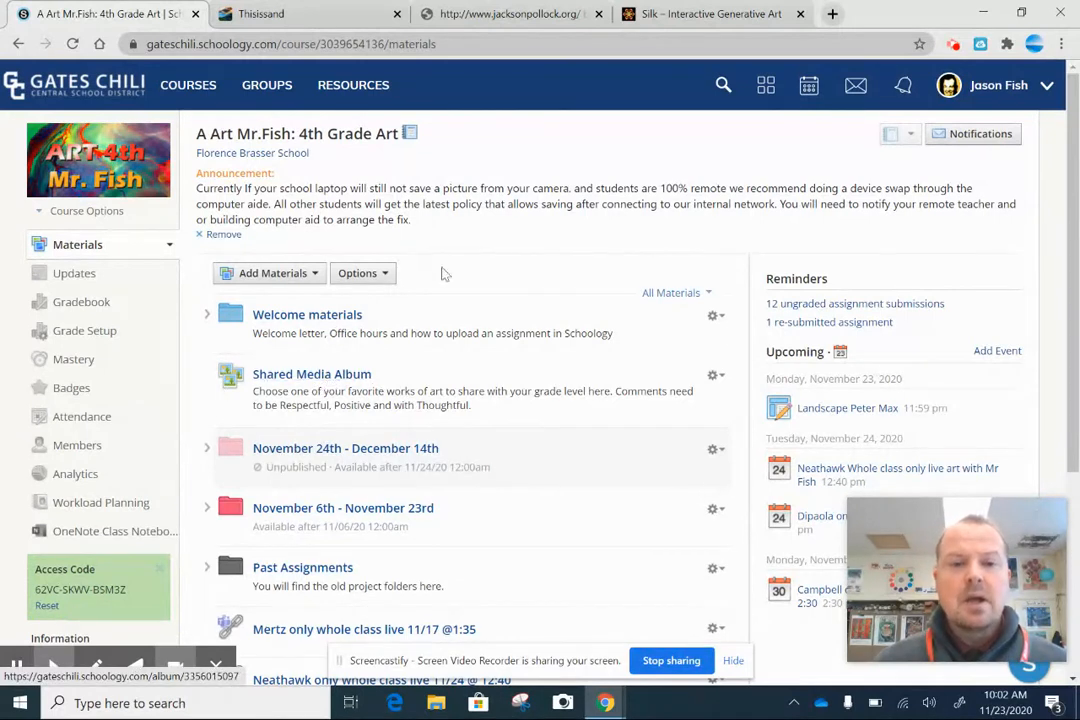
mouse_move(262, 14)
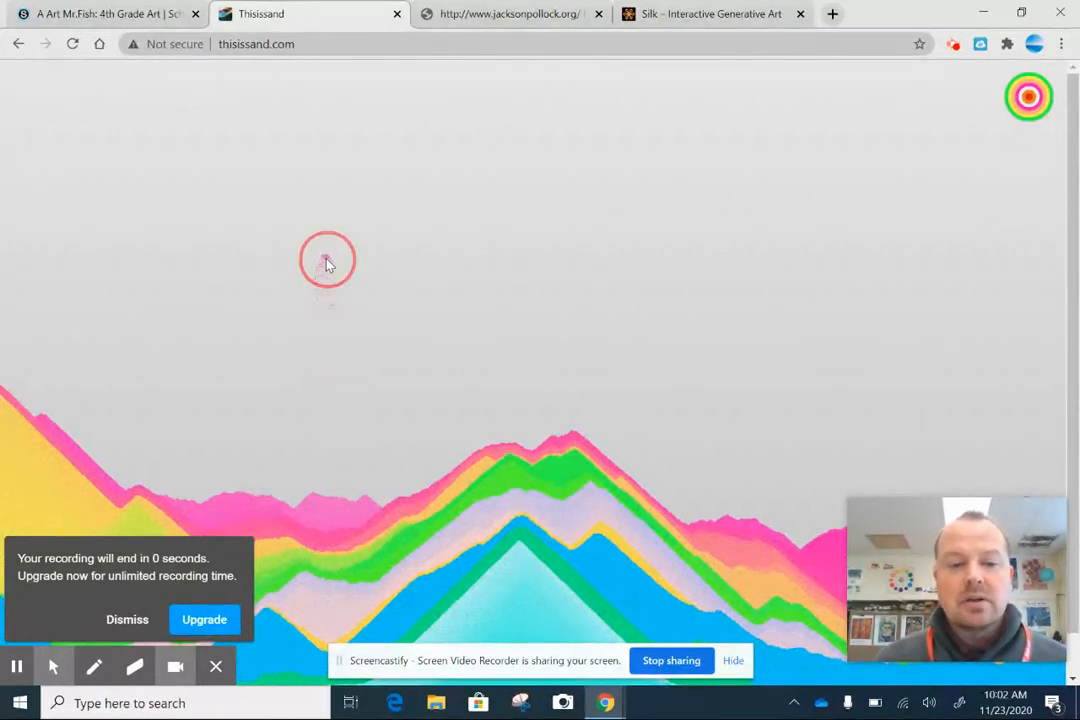
mouse_move(852, 288)
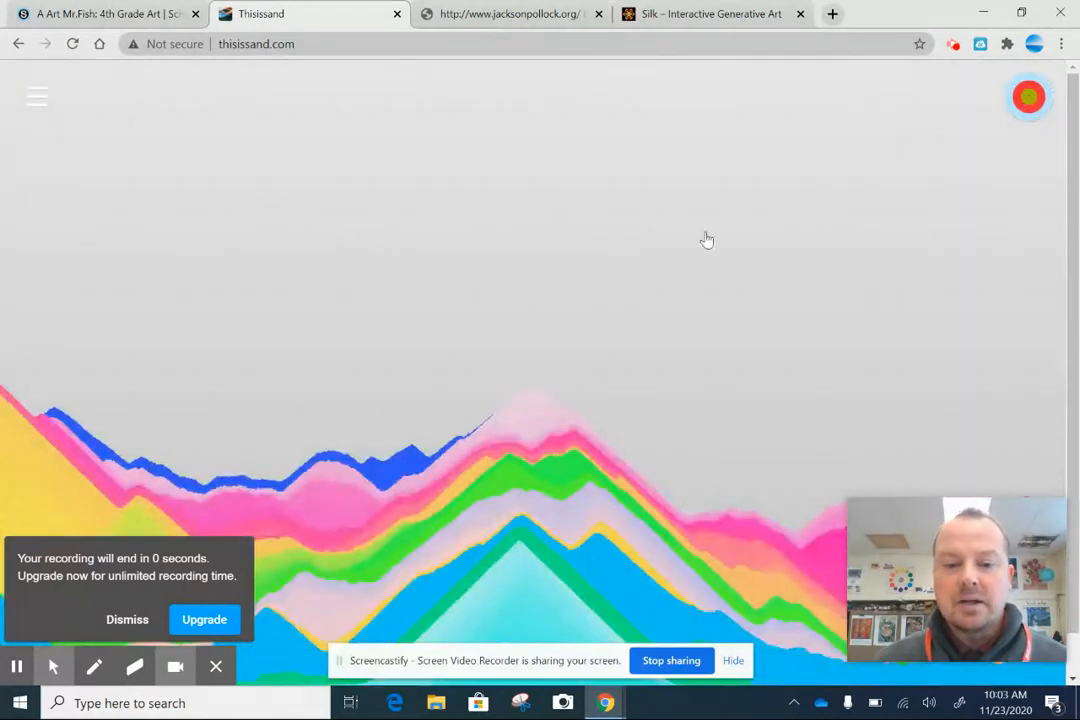
Pour more sand onto the mountain, adding a dark blue layer along the peaks
click(764, 336)
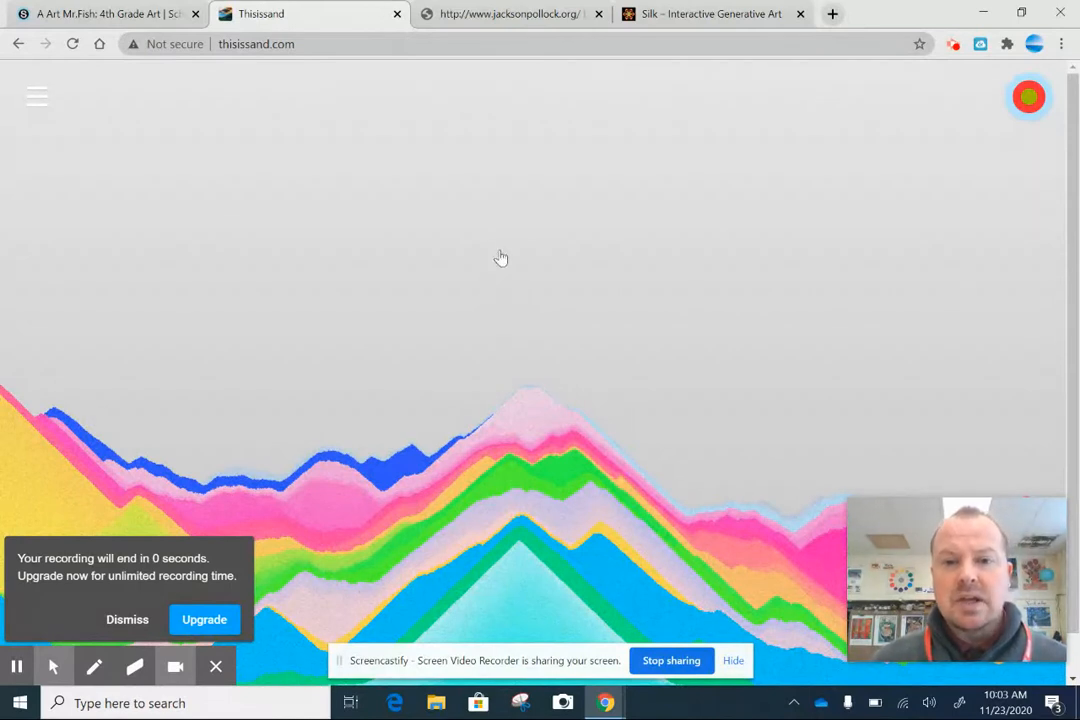
mouse_move(512, 14)
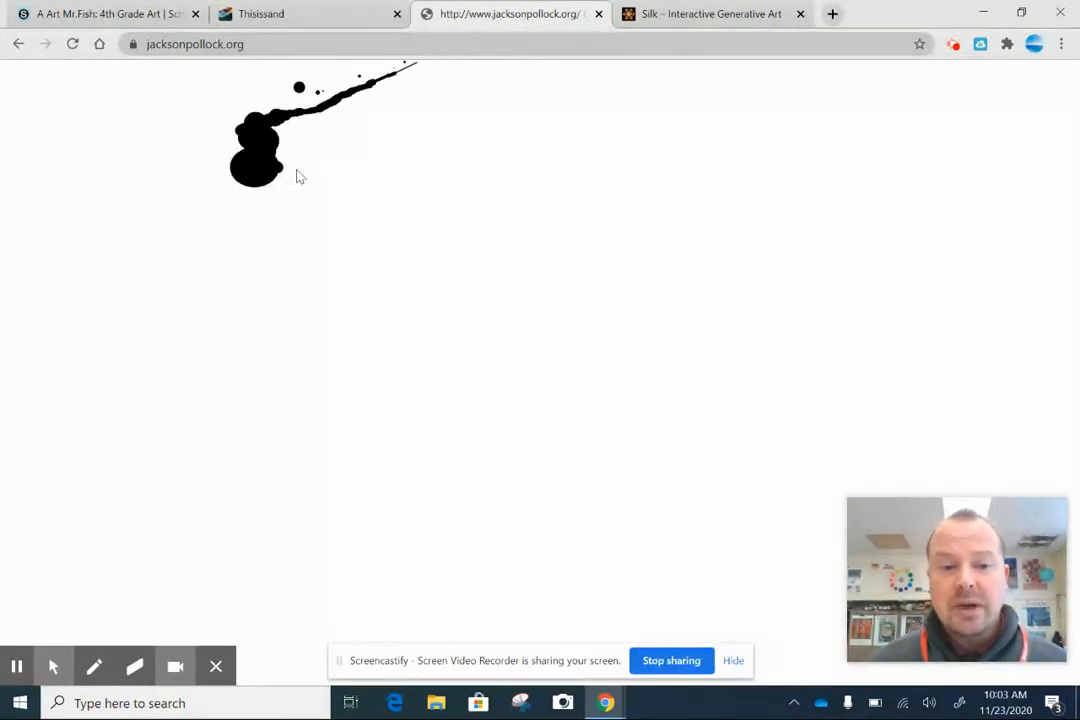
Drip and splatter black, green, grey, purple and blue paint across the canvas
drag(300, 176, 844, 244)
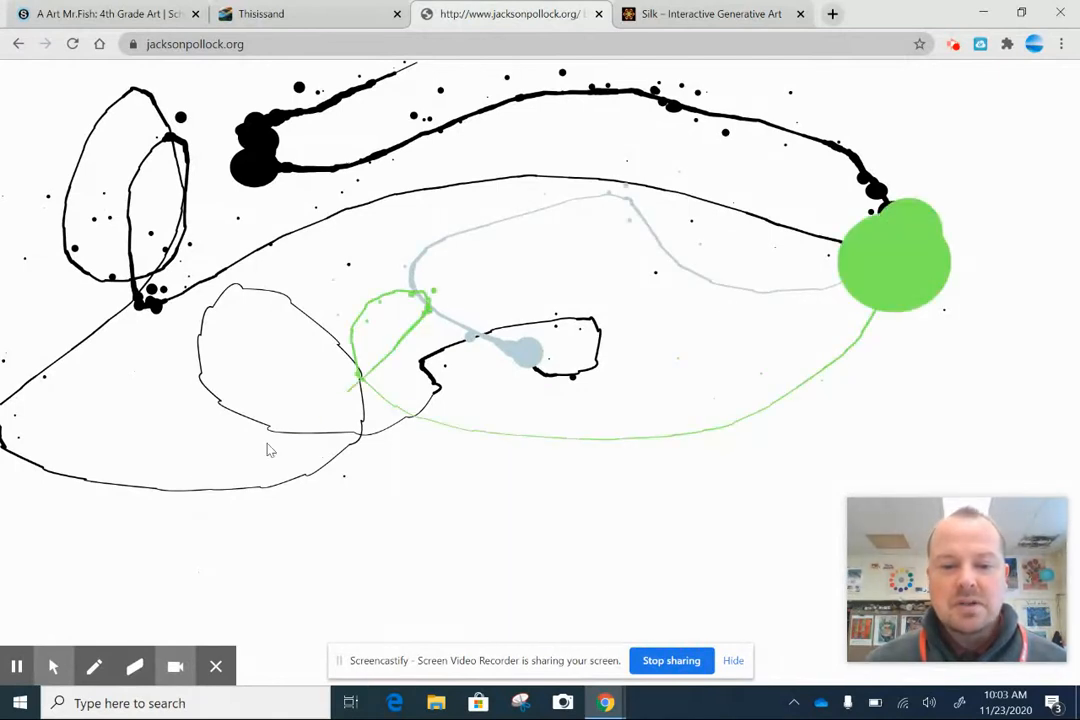
drag(270, 450, 530, 396)
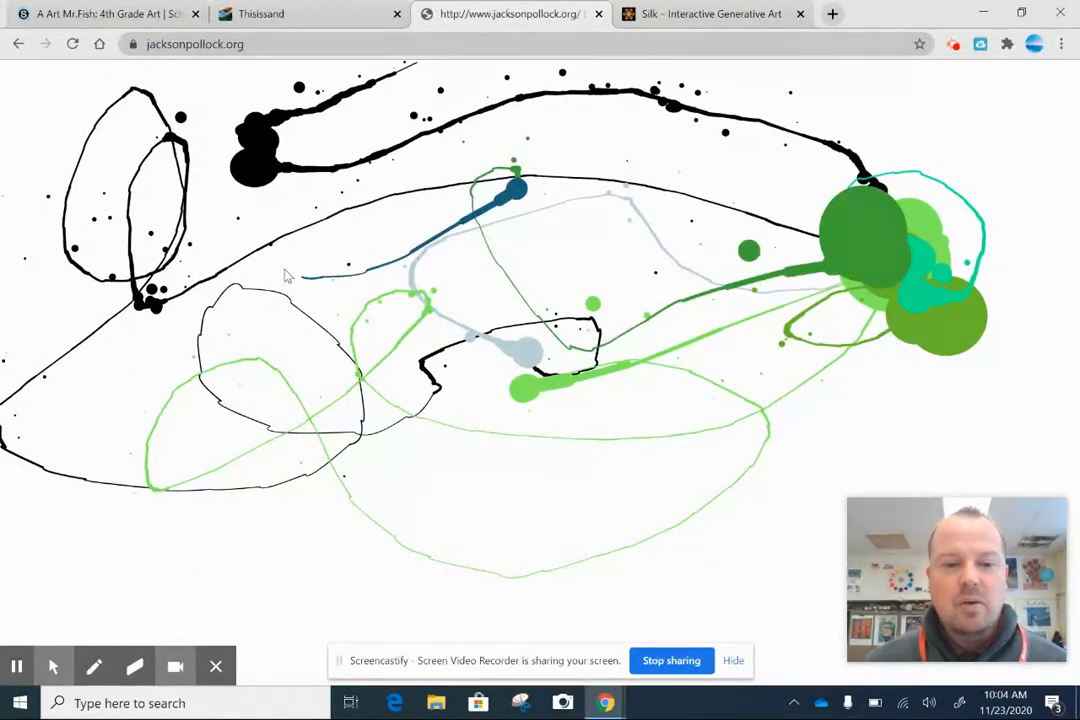
drag(296, 240, 490, 420)
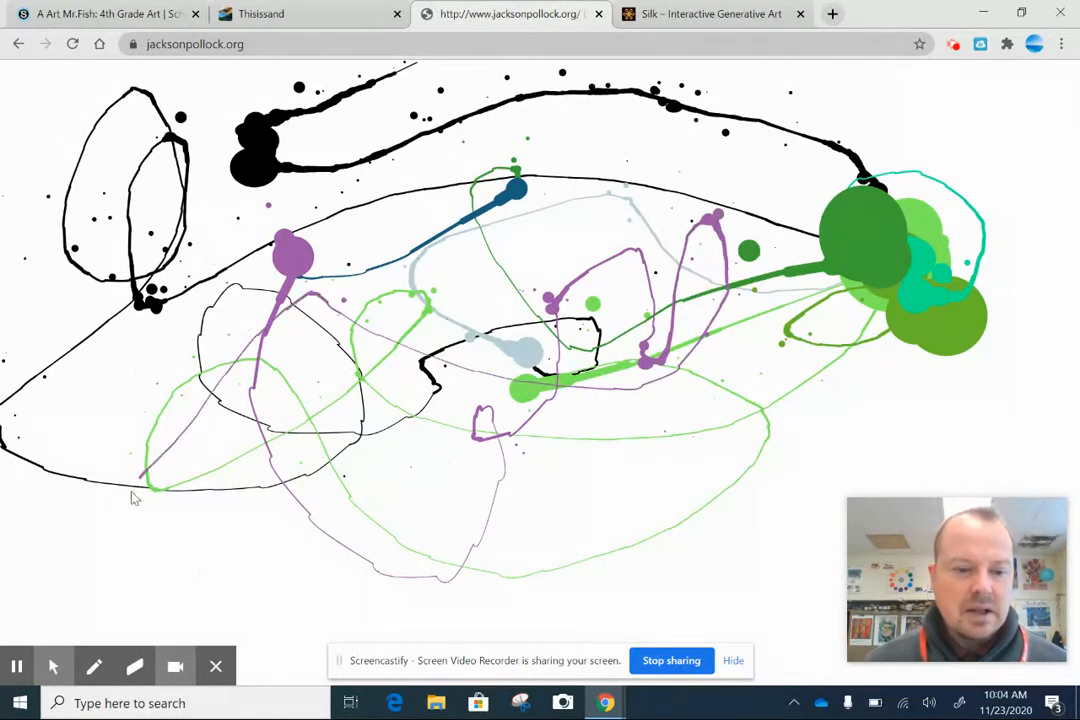
drag(136, 490, 256, 496)
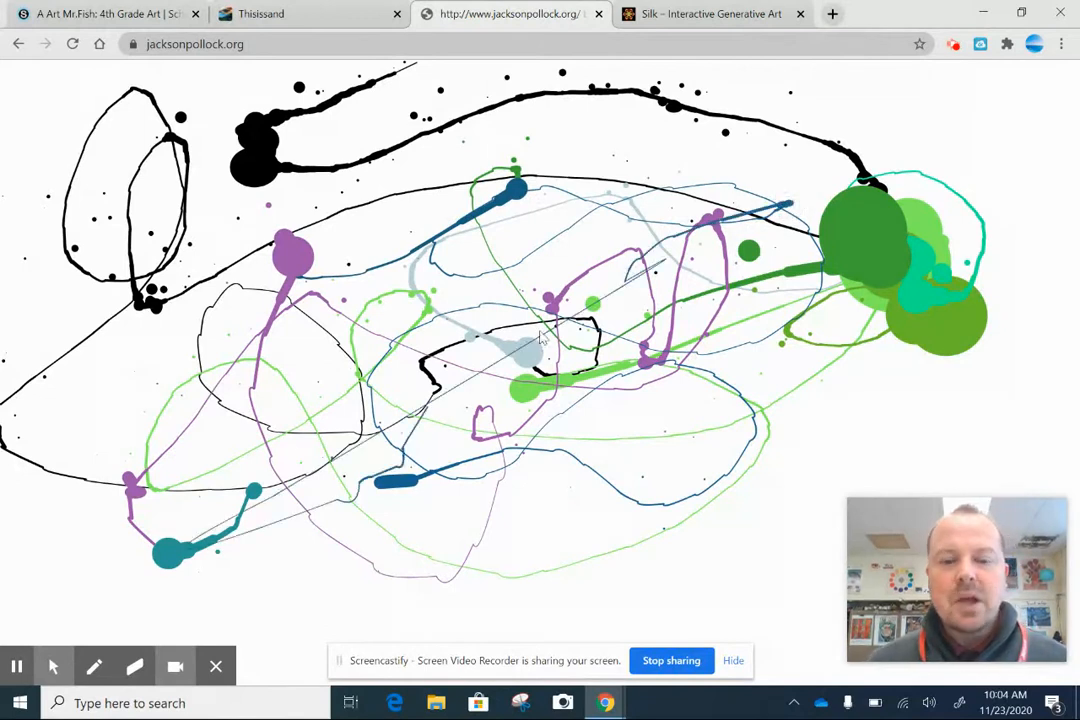
drag(540, 340, 680, 184)
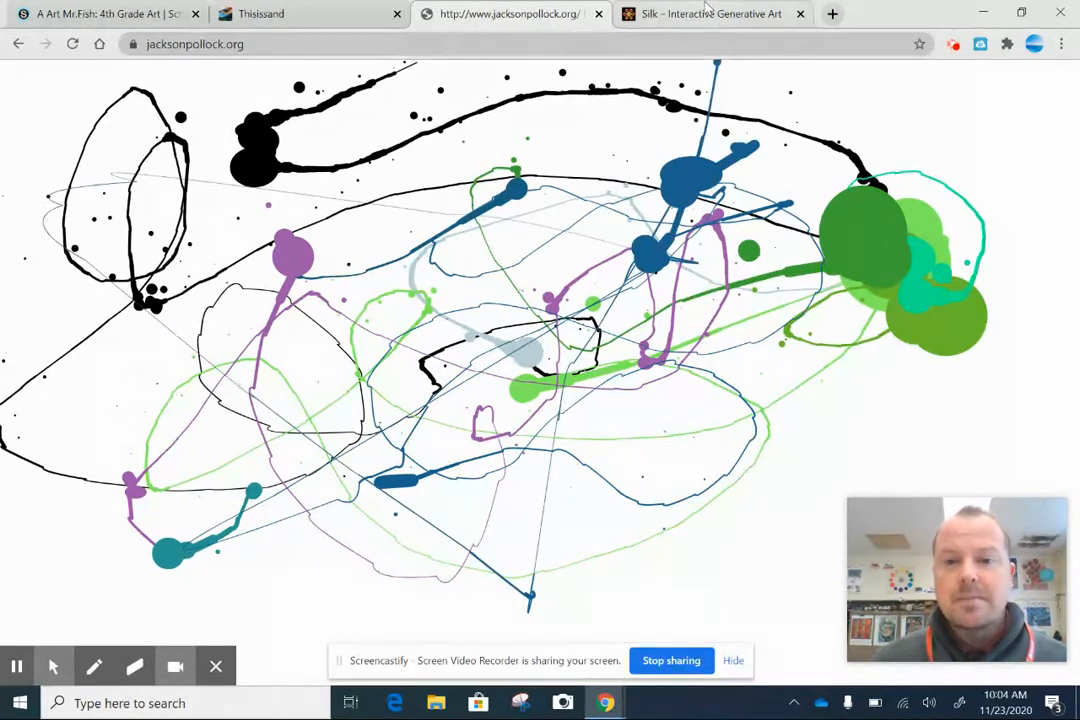
mouse_move(710, 12)
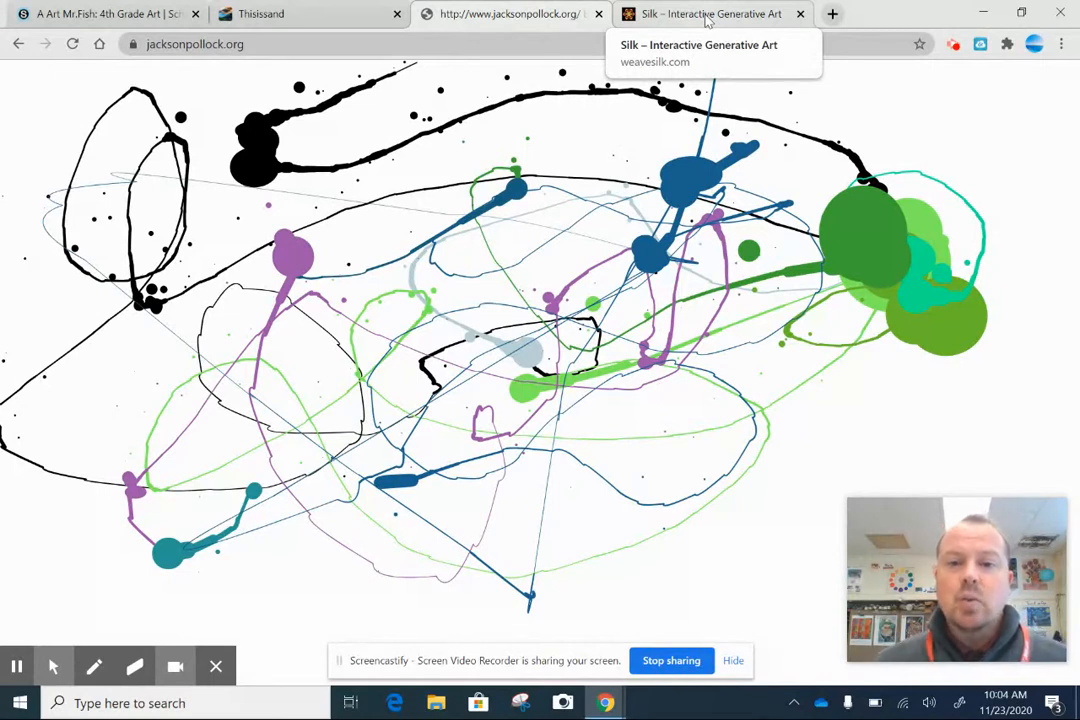
Switch to Silk, choose light blue, and draw mirrored looping strands across the canvas
click(710, 14)
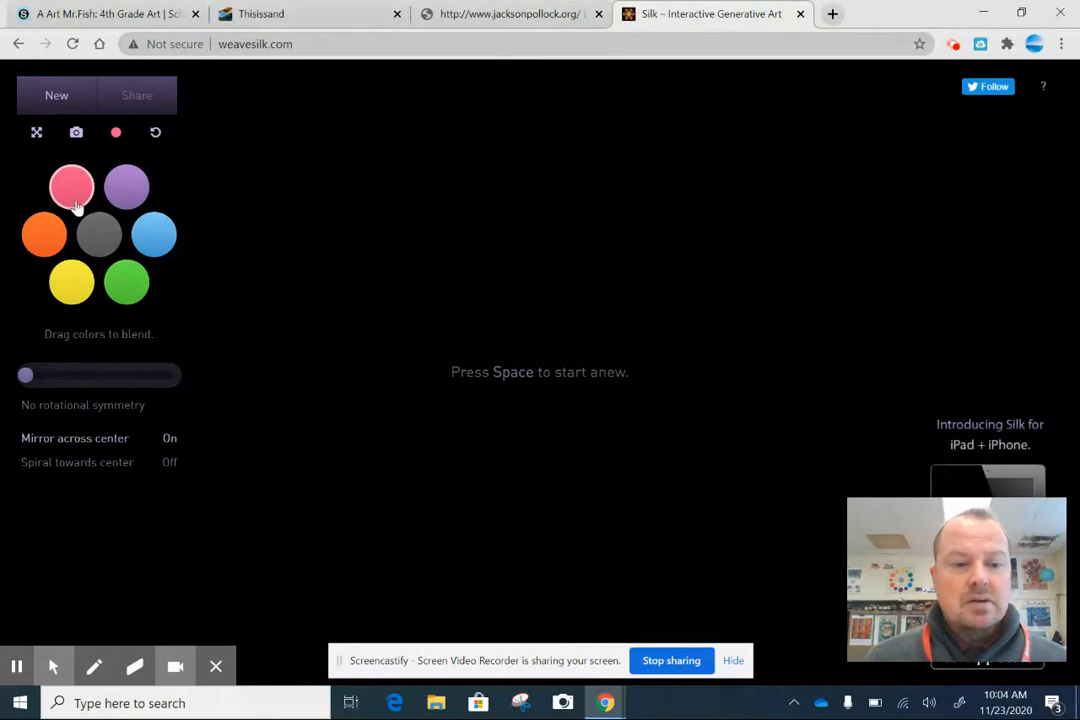
click(152, 236)
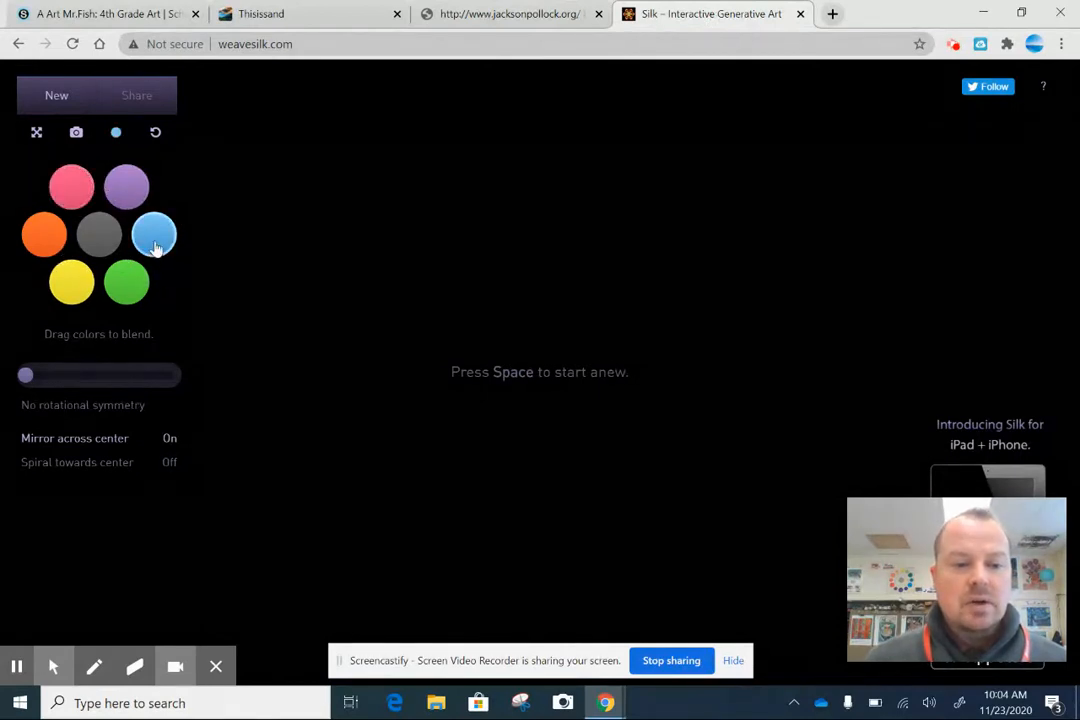
mouse_move(404, 328)
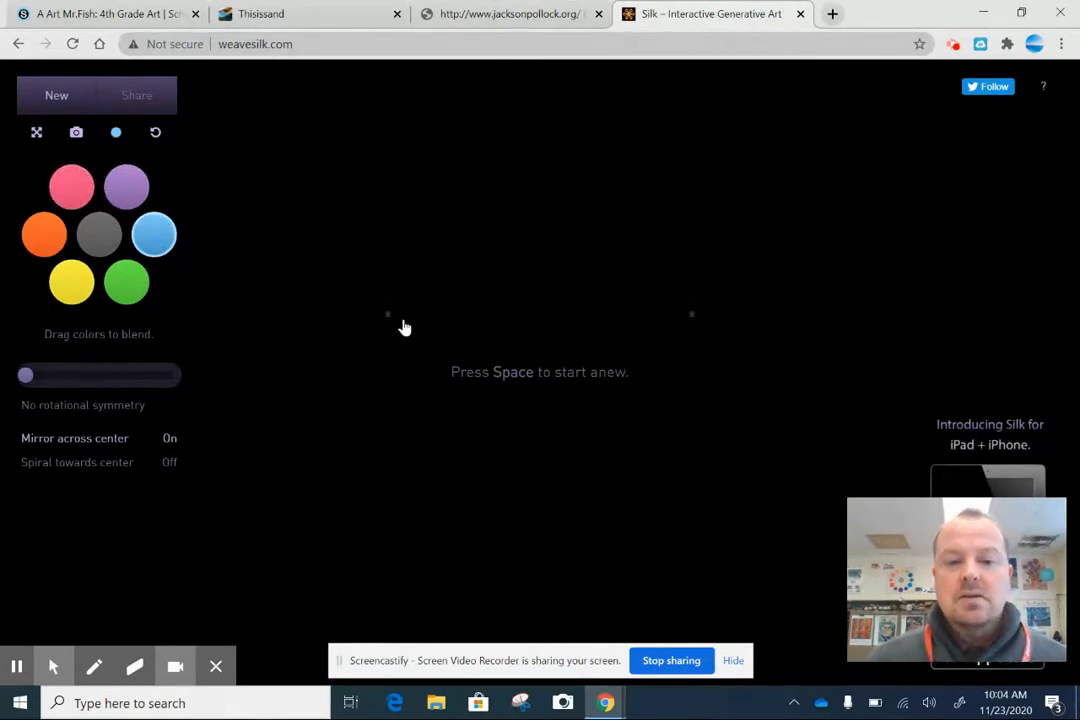
mouse_move(420, 326)
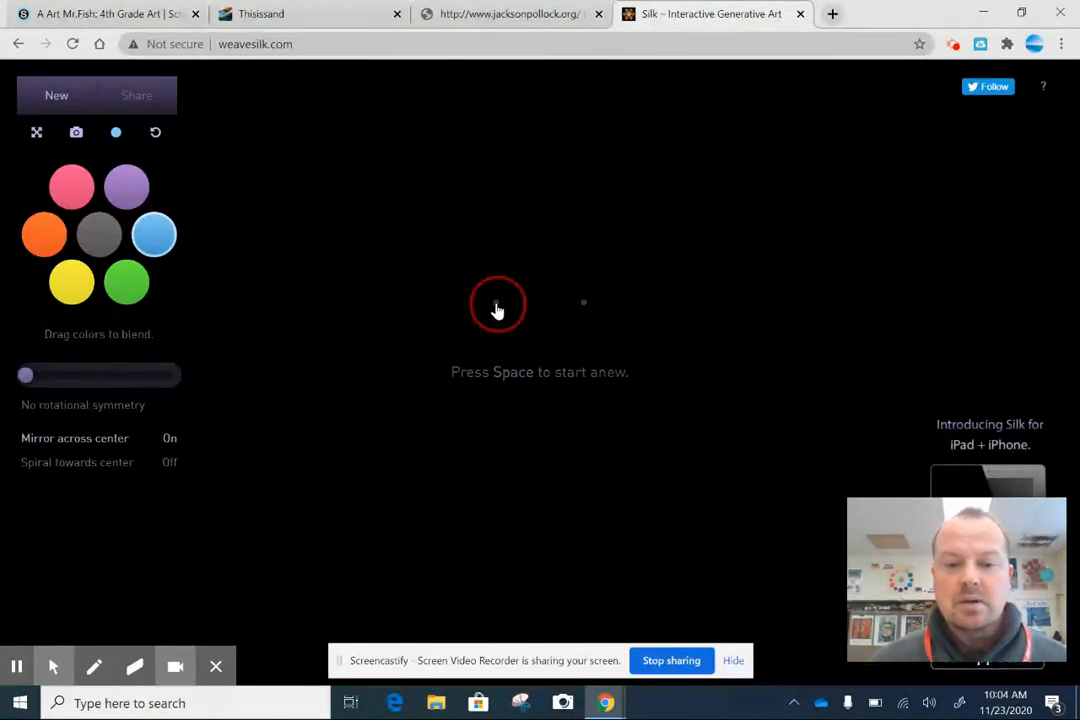
drag(498, 310, 540, 364)
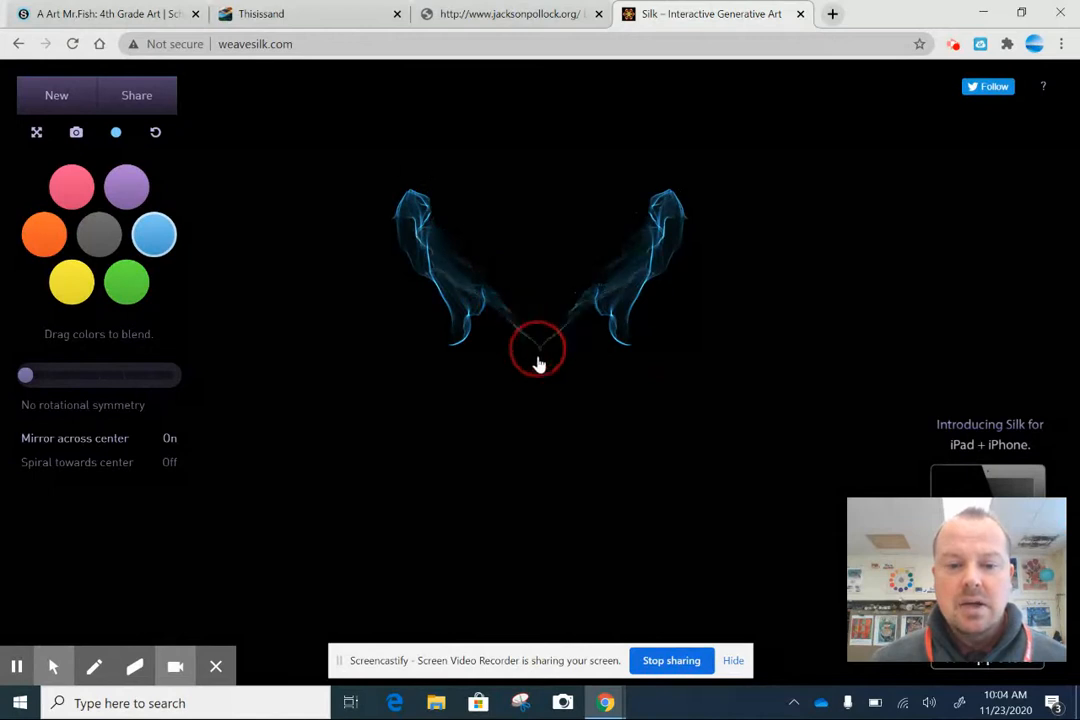
drag(538, 364, 520, 312)
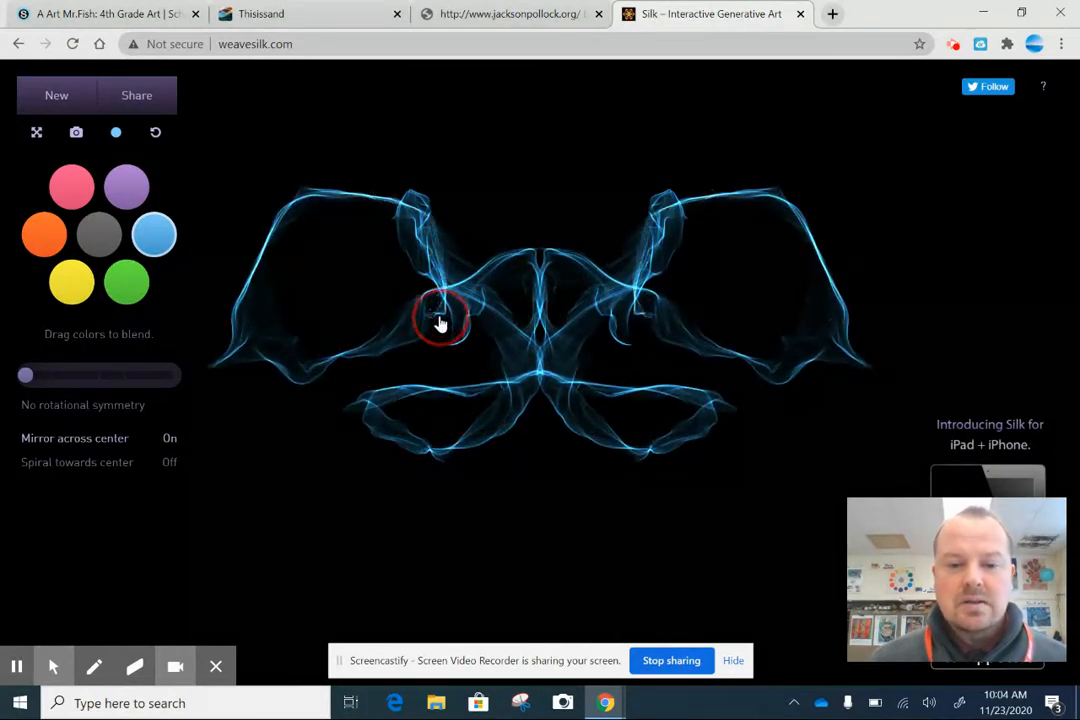
drag(440, 322, 610, 212)
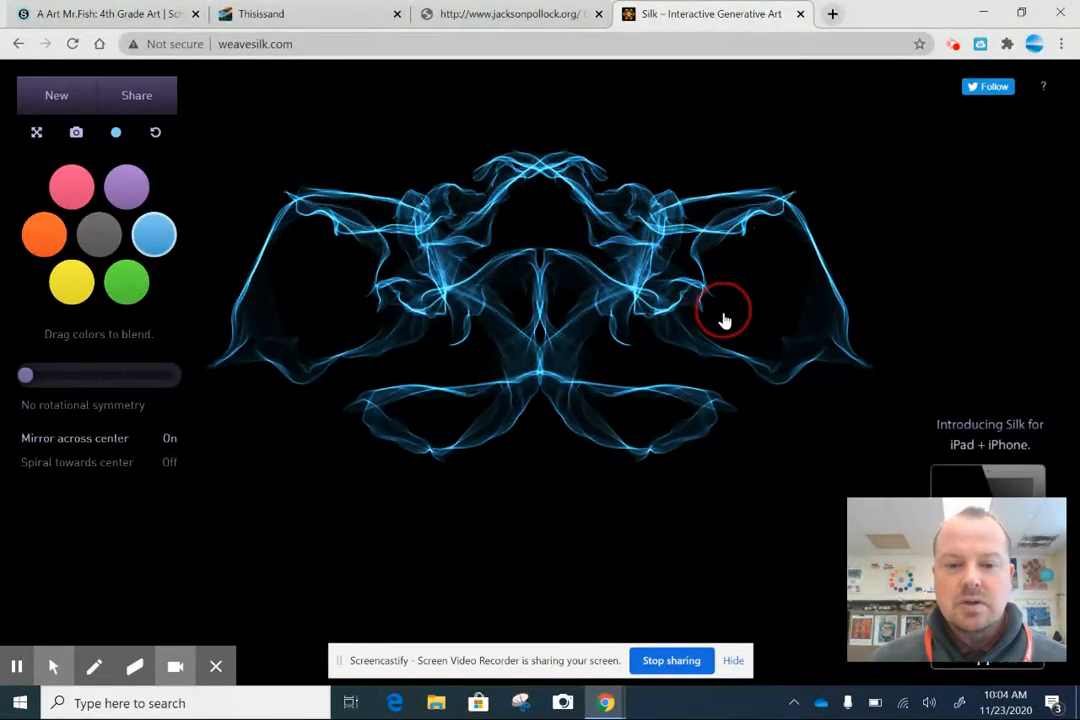
drag(724, 320, 504, 410)
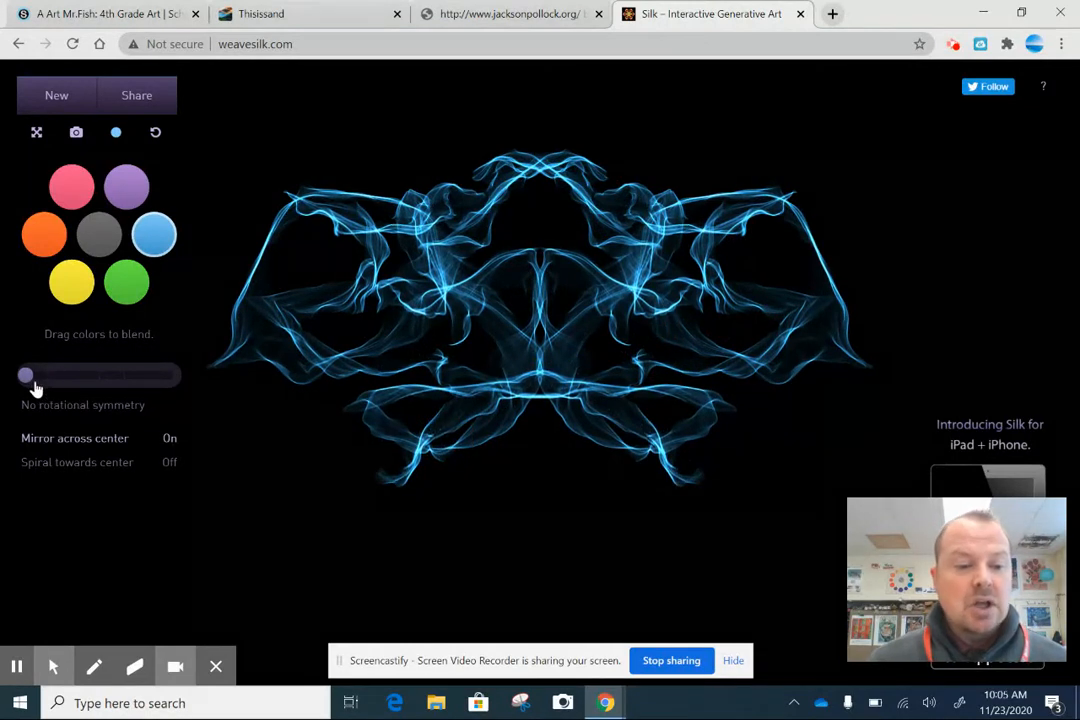
Raise rotational symmetry to six-fold and weave blue and yellow strands into a star mandala
drag(26, 376, 170, 376)
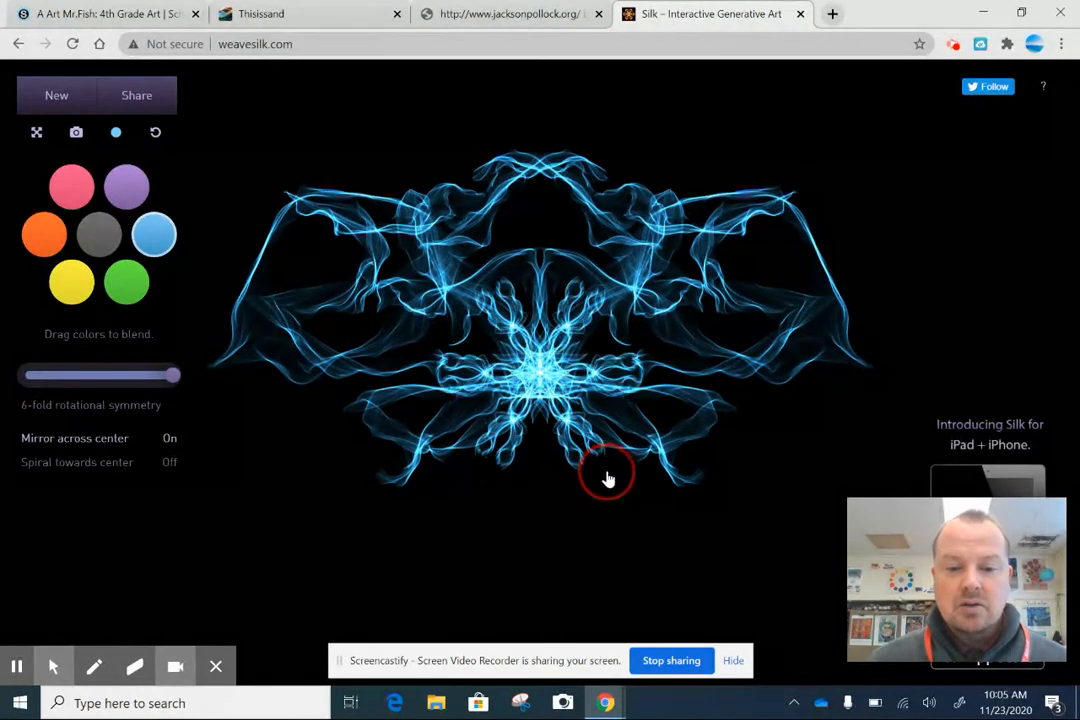
drag(604, 470, 712, 370)
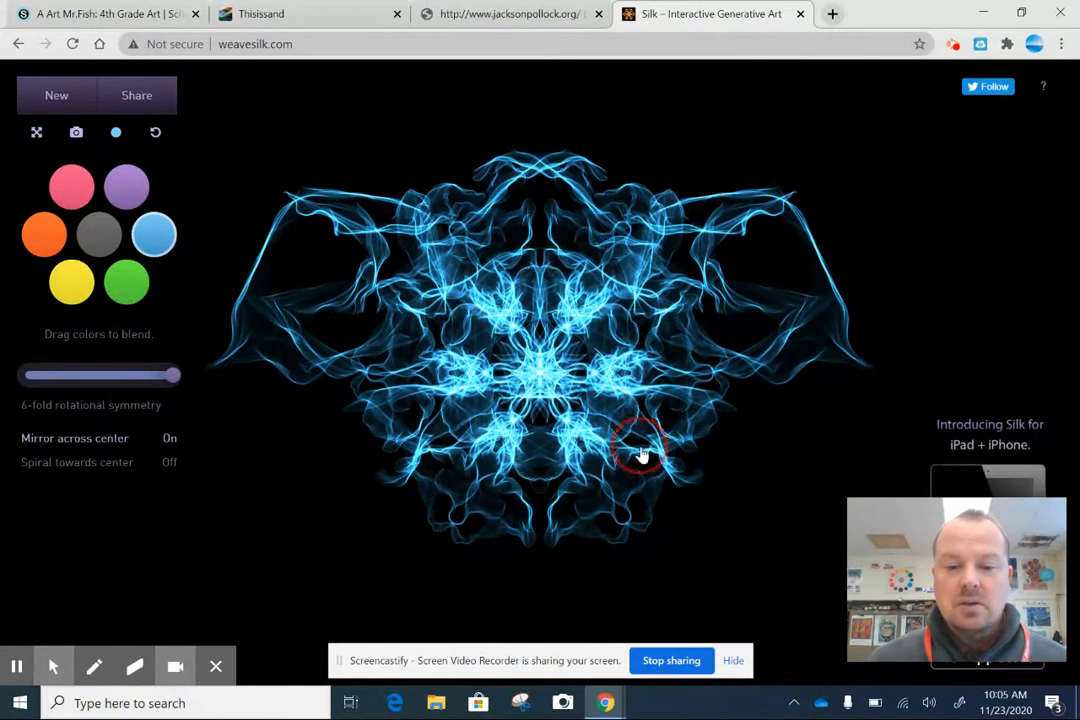
drag(640, 450, 760, 456)
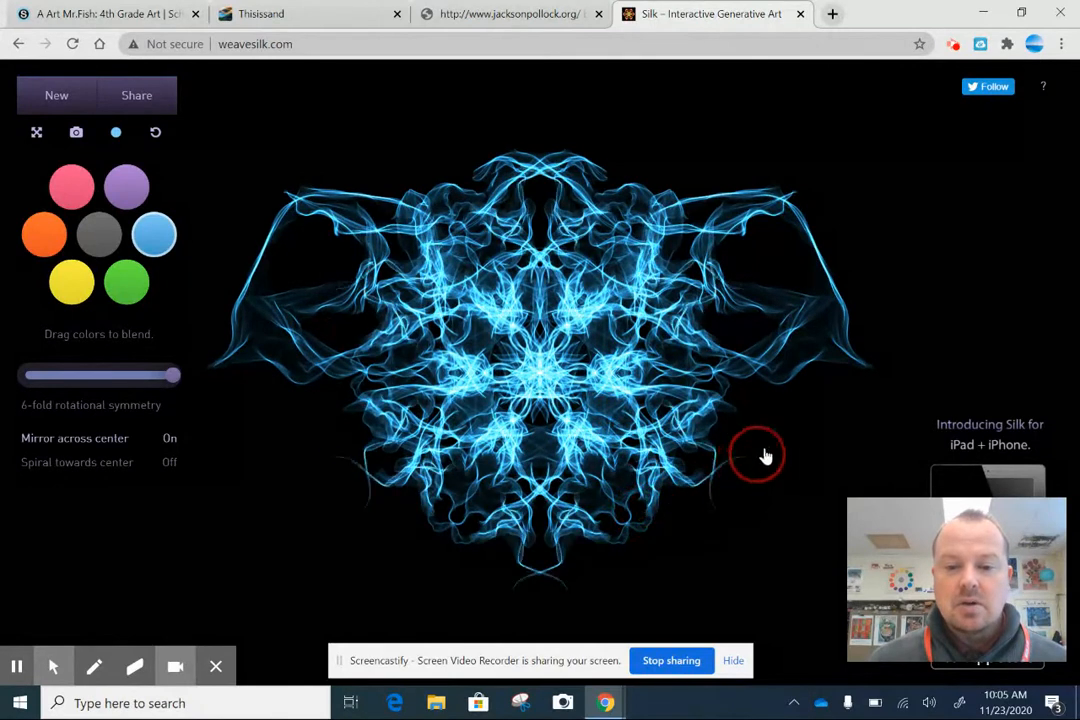
drag(756, 456, 776, 270)
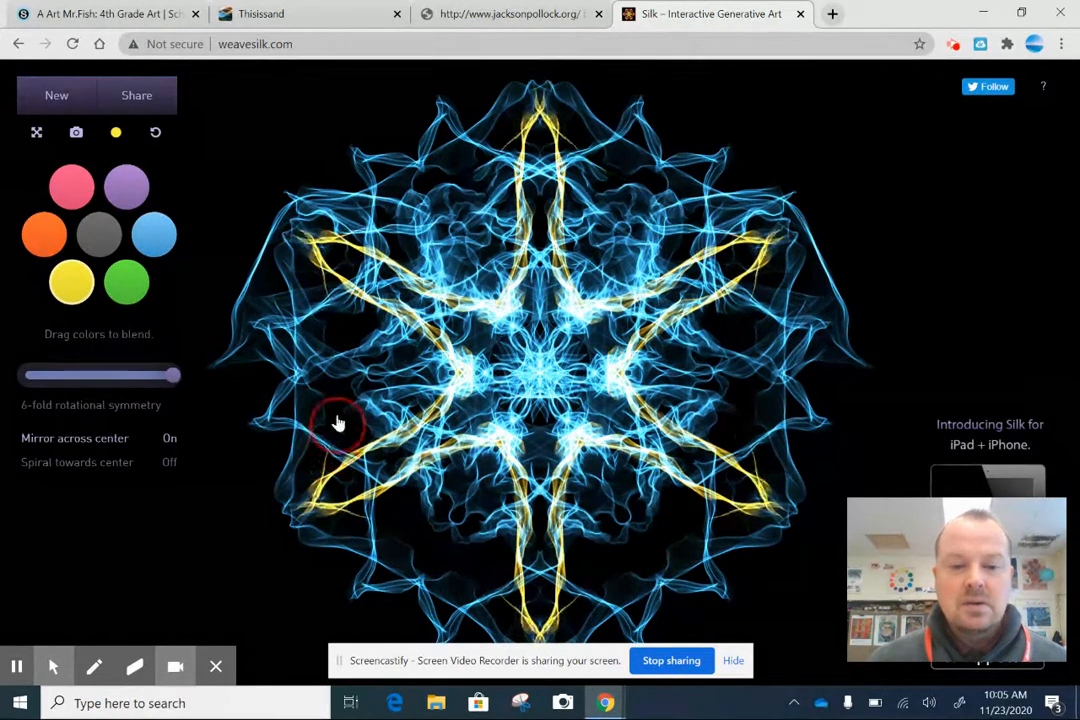
drag(338, 420, 364, 396)
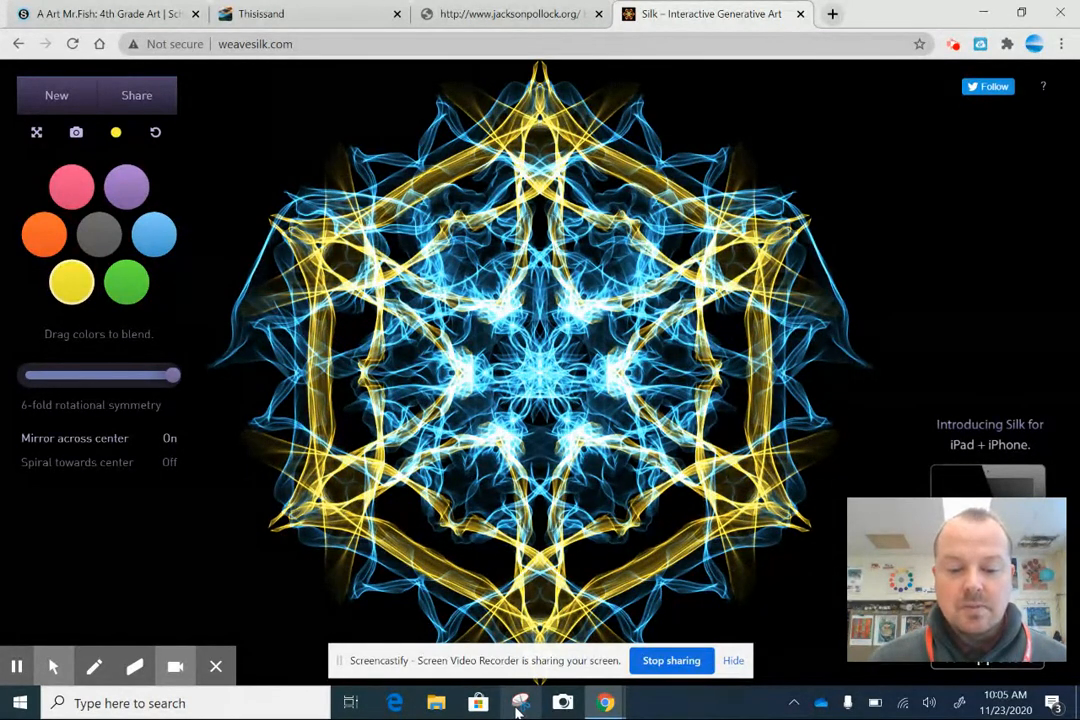
click(200, 704)
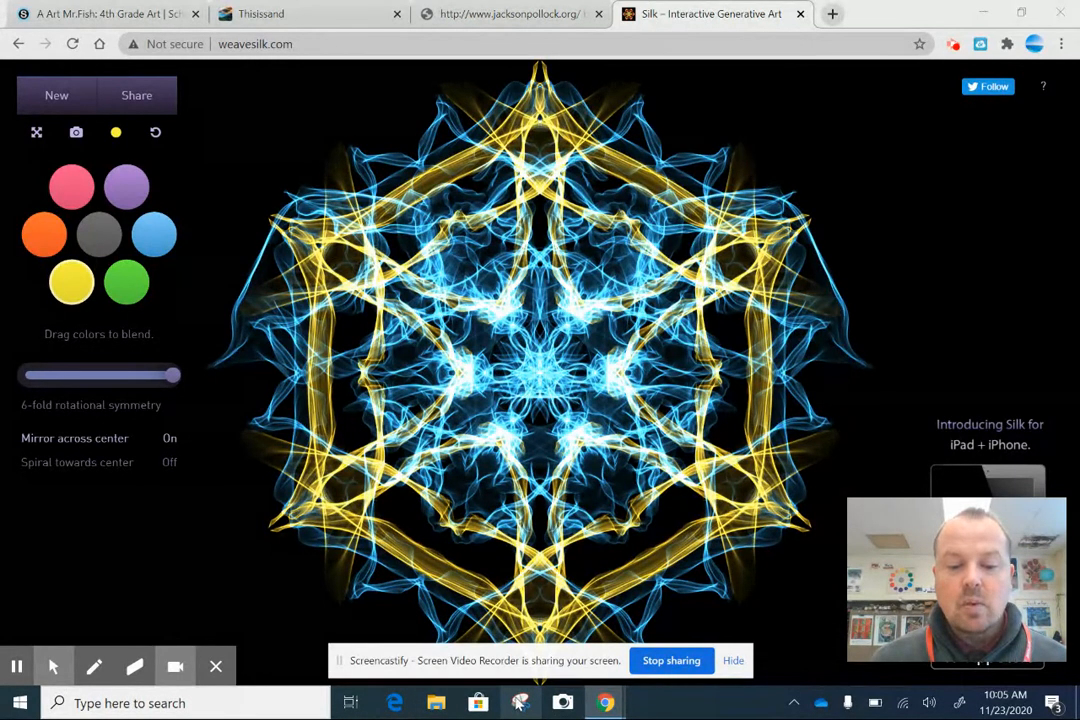
Launch Snipping Tool and capture the region around the snowflake artwork
click(520, 702)
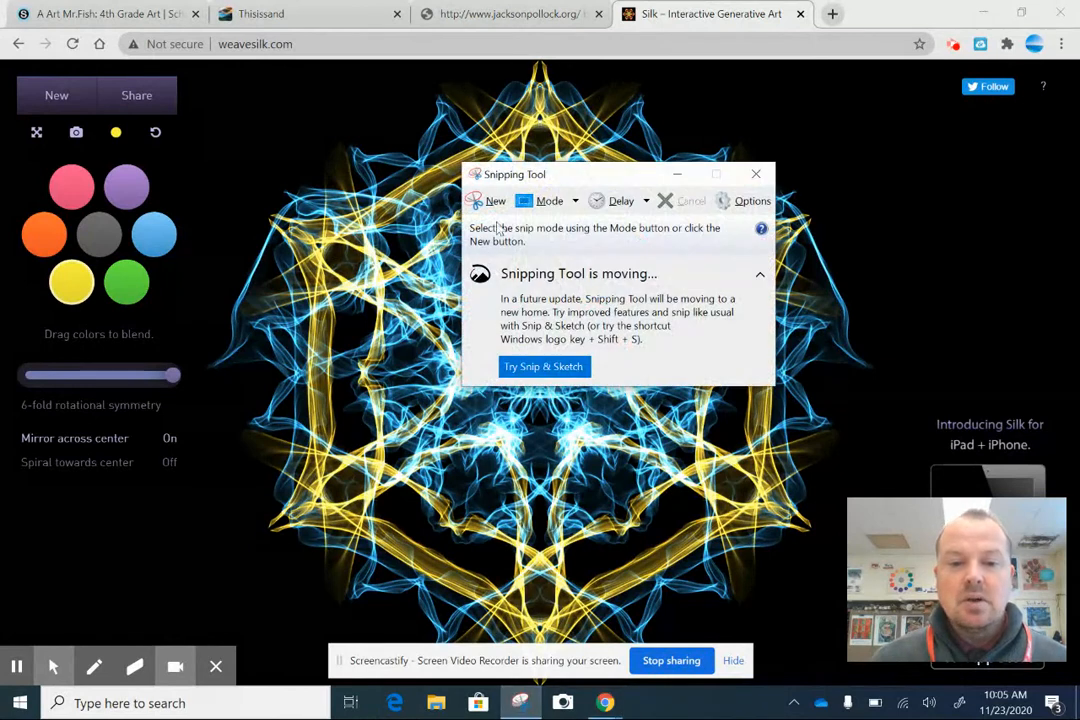
click(496, 200)
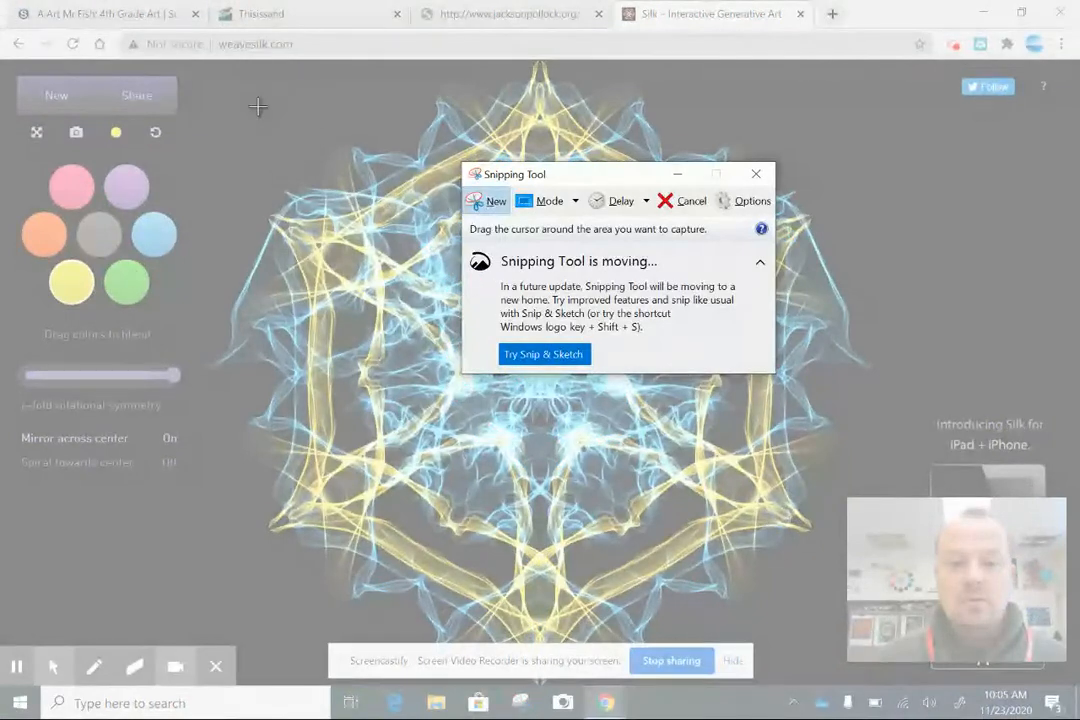
drag(258, 106, 716, 584)
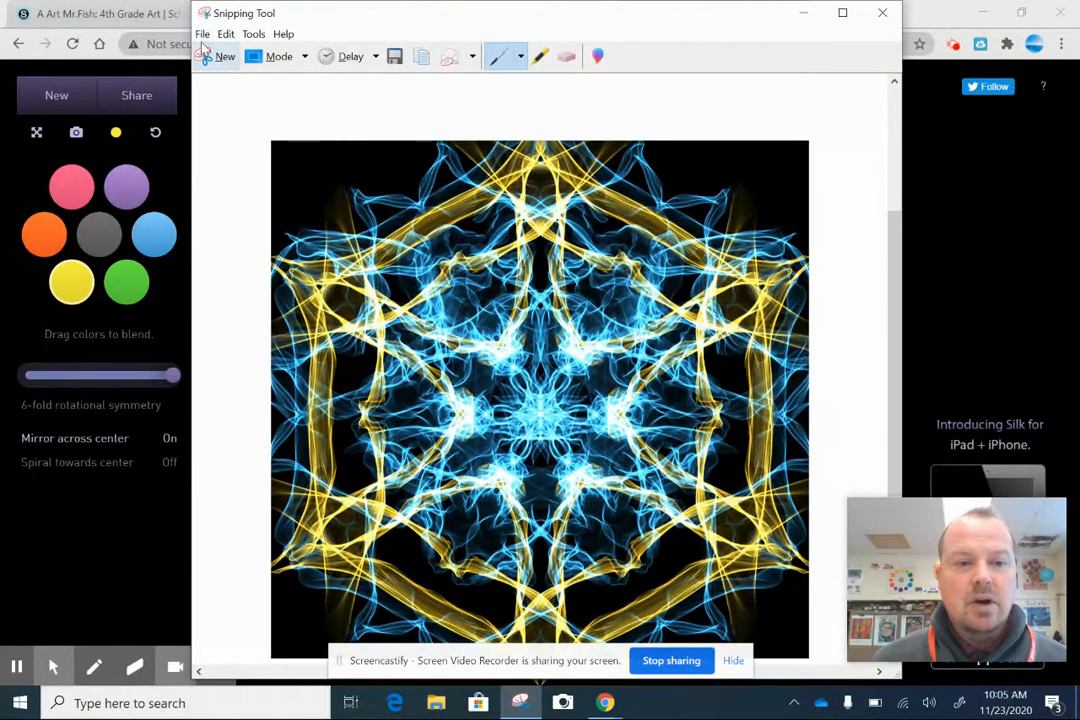
Save the snip as JPEG 'Fish weavesilk' in Pictures > Camera Roll and close the tool
click(202, 32)
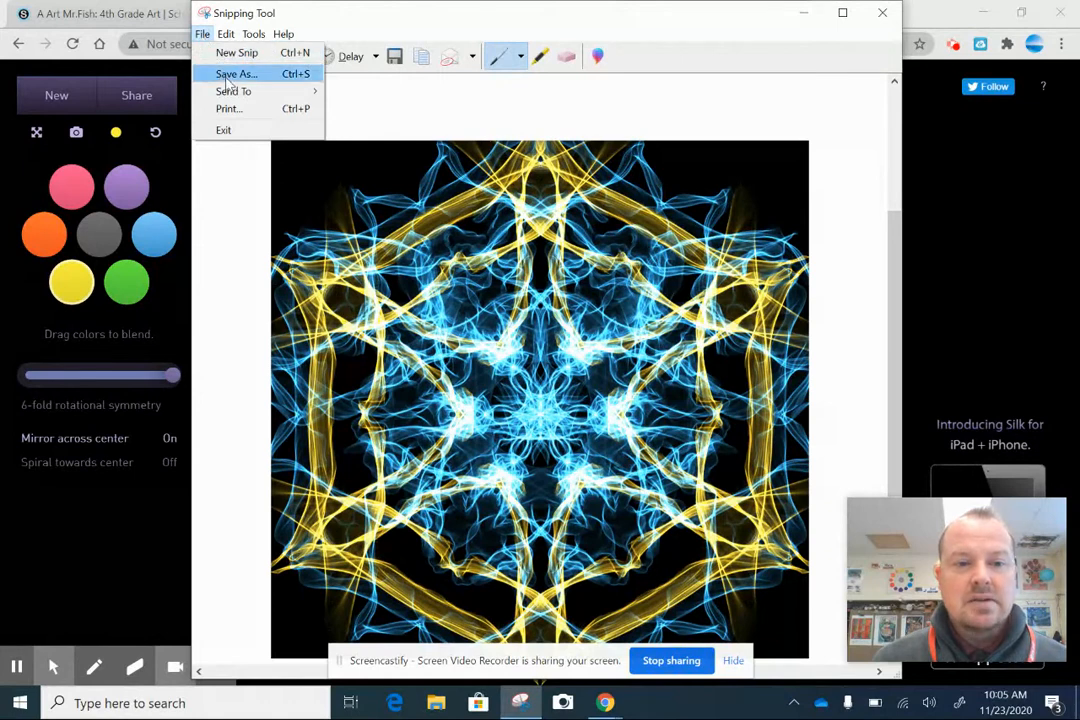
click(236, 72)
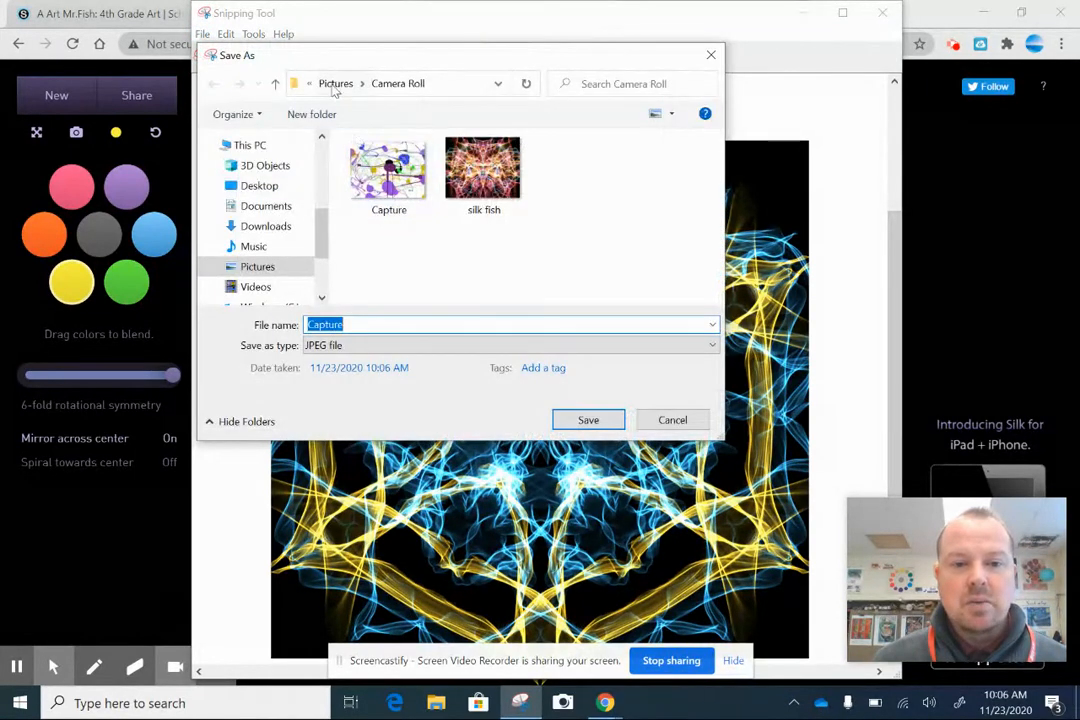
click(256, 266)
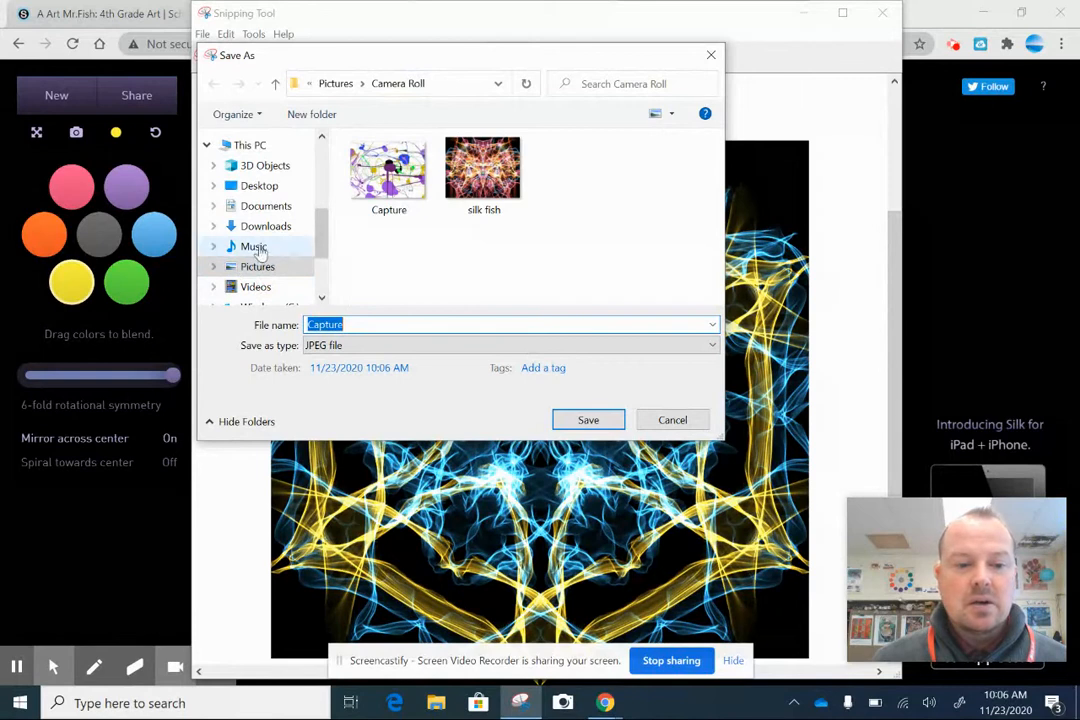
click(252, 246)
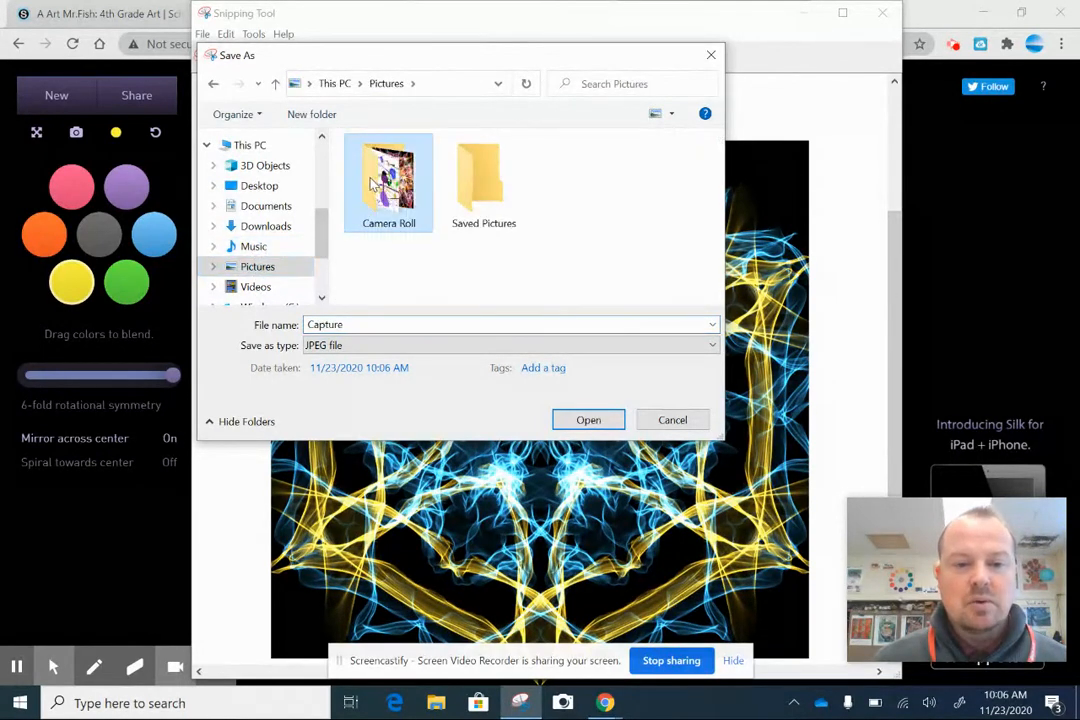
double_click(388, 176)
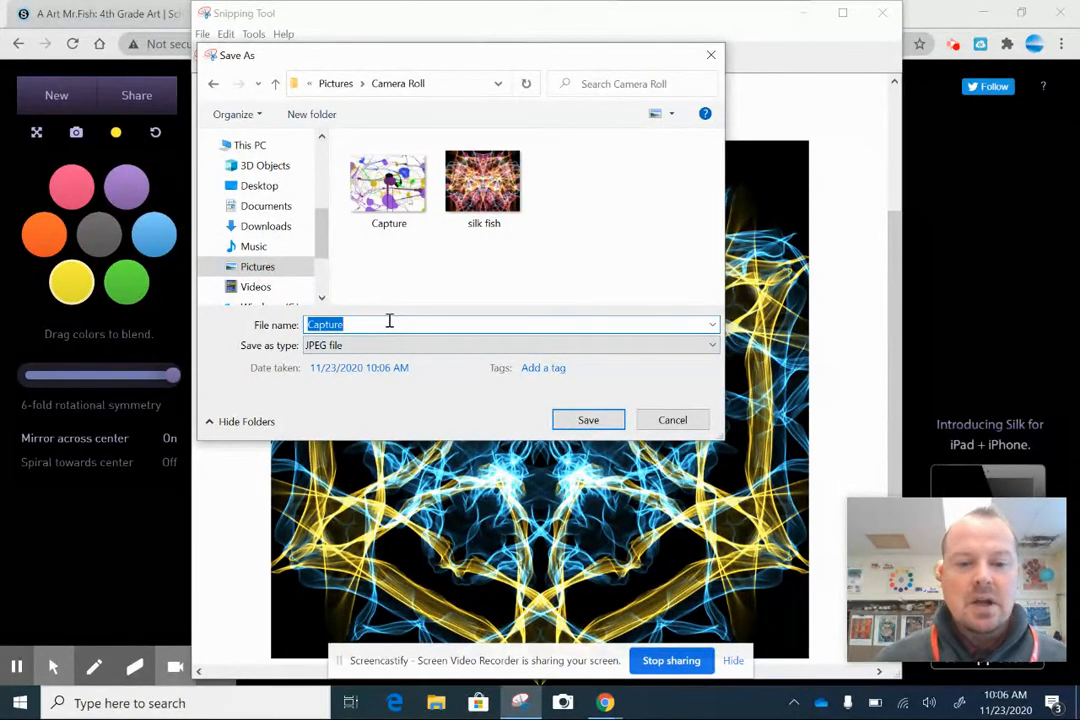
text(Fish weavesilk)
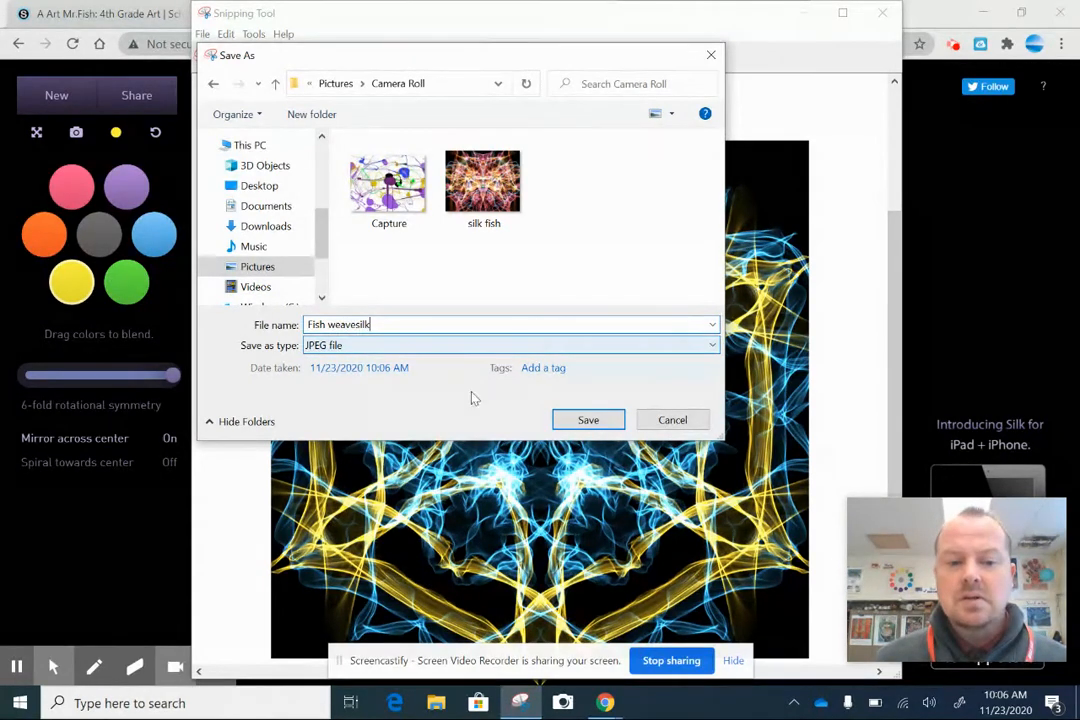
click(588, 420)
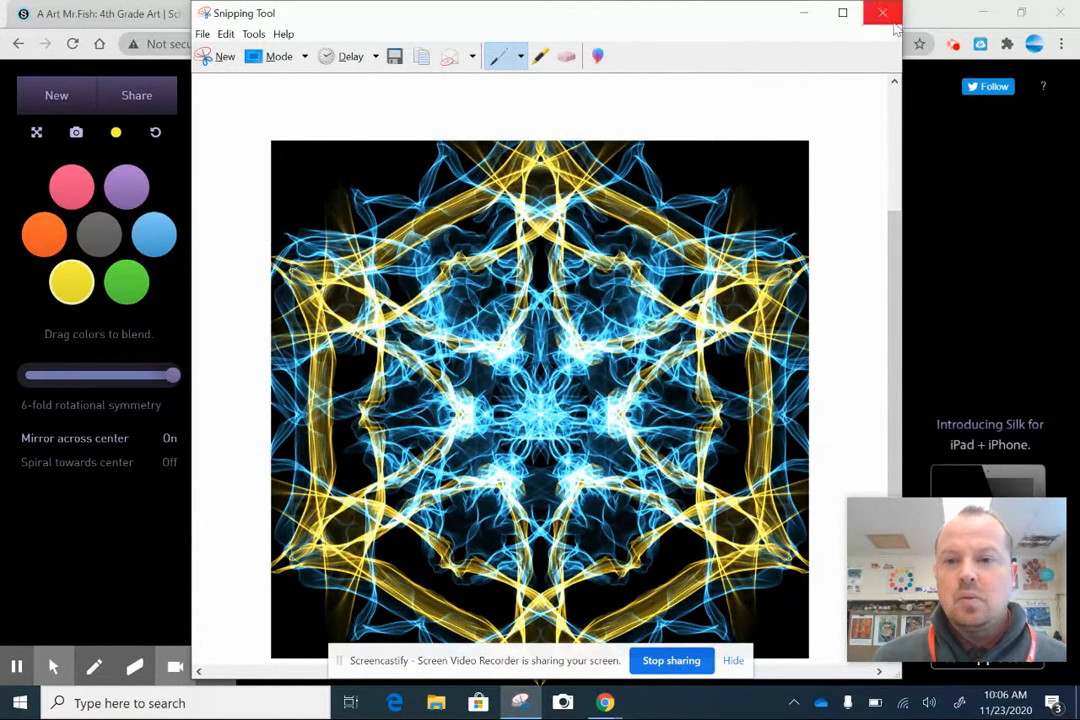
click(882, 12)
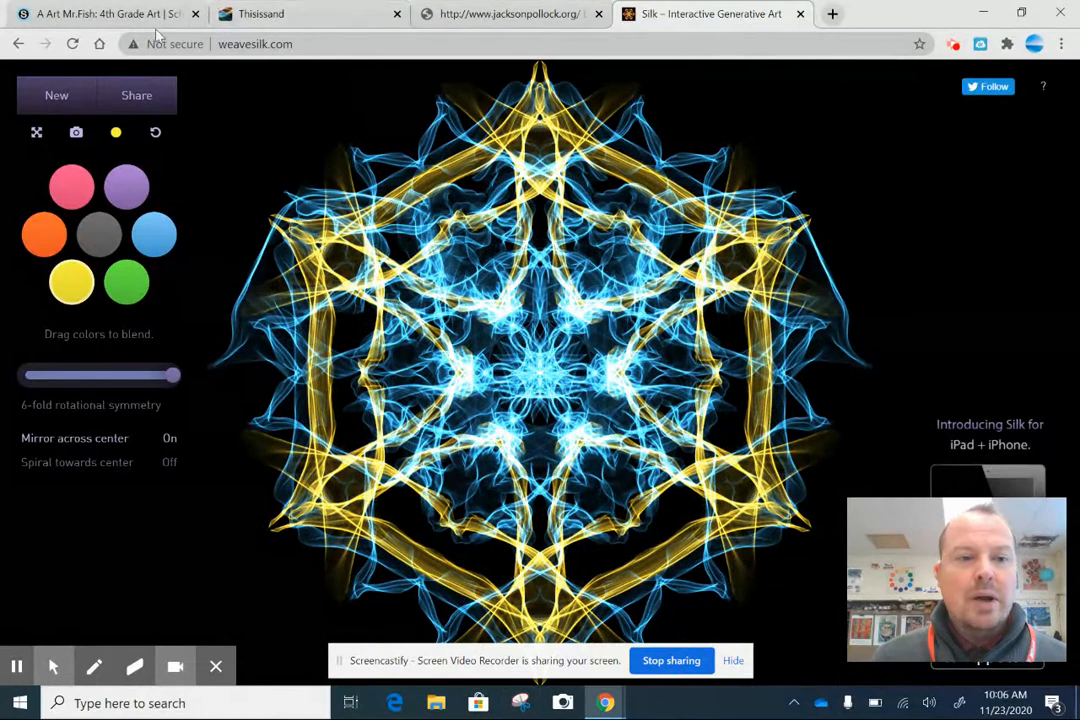
Return to the Schoology course page and open the Shared Media Album
click(96, 12)
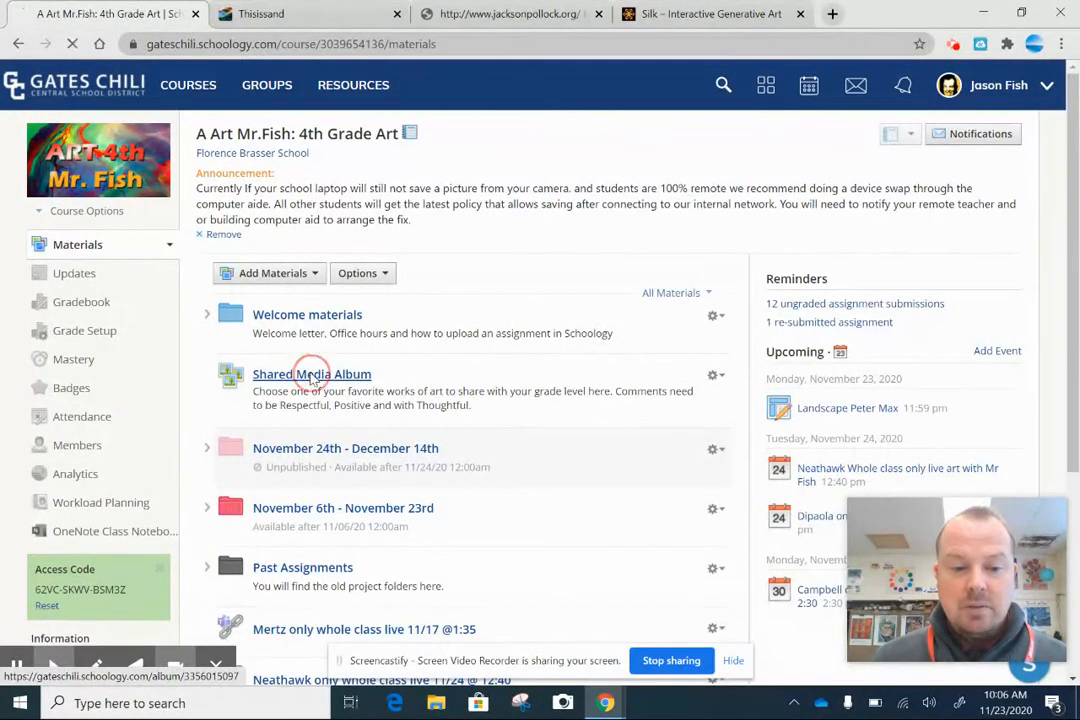
click(312, 374)
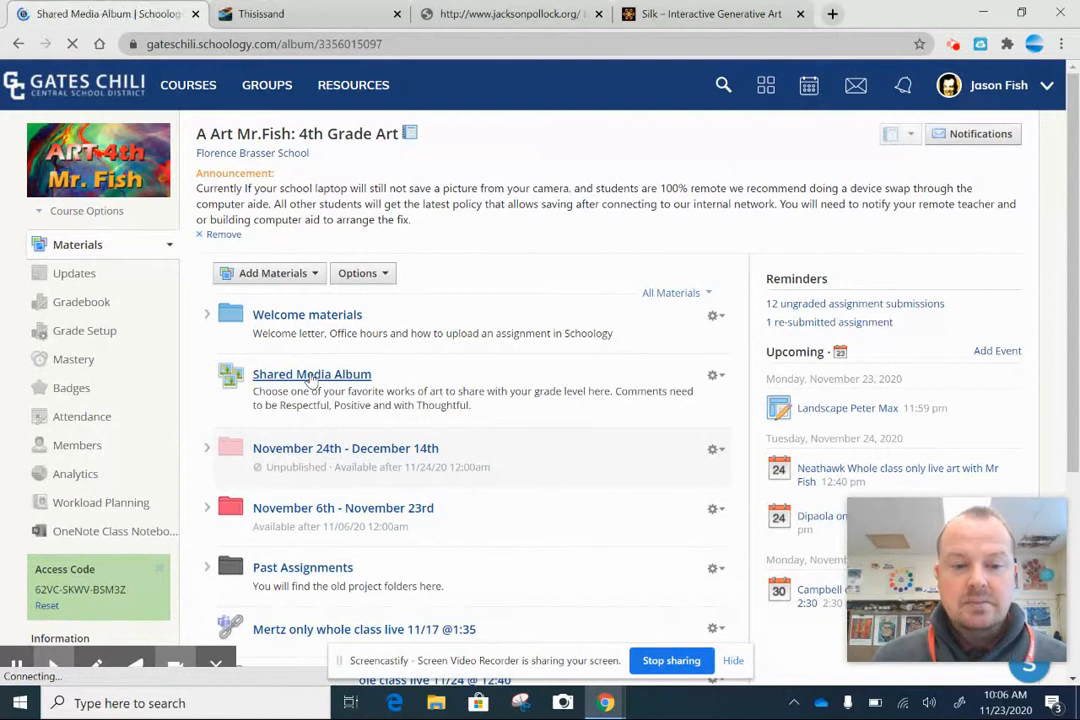
click(312, 374)
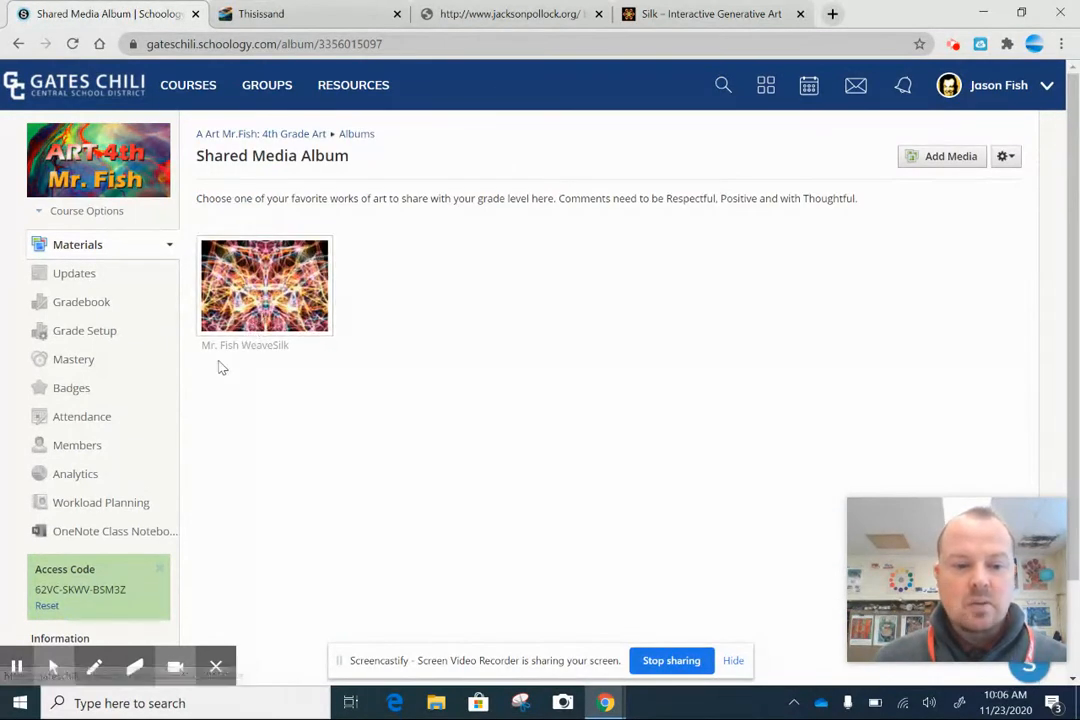
mouse_move(948, 160)
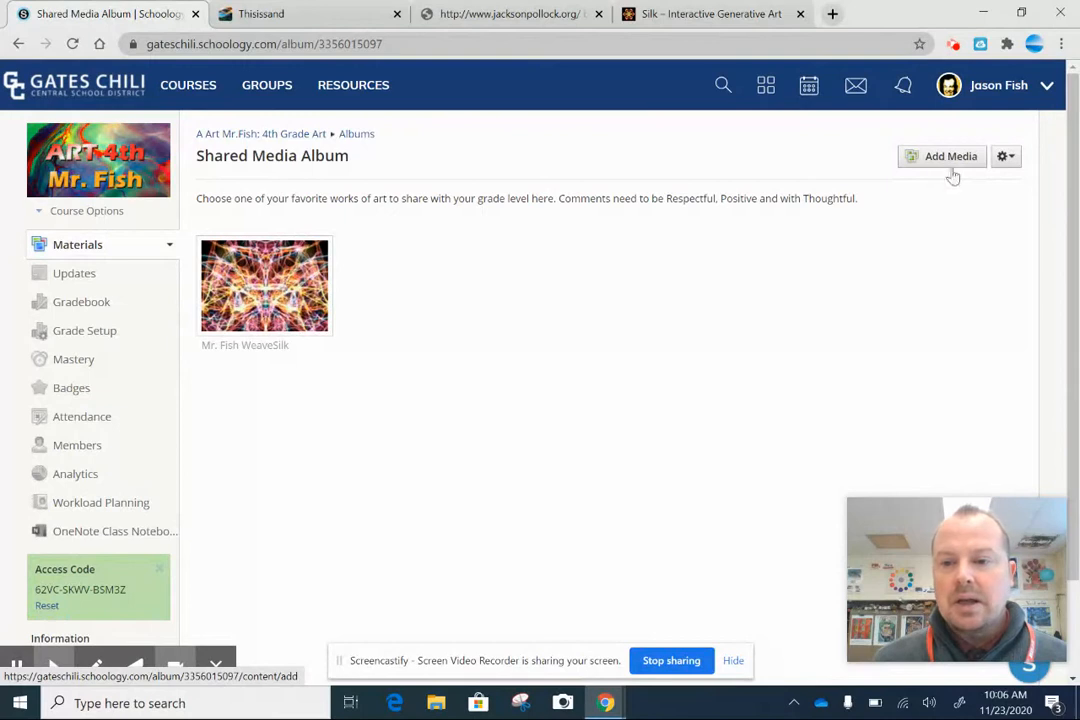
Start Add Media and select the Fish weavesilk picture from Camera Roll
click(948, 156)
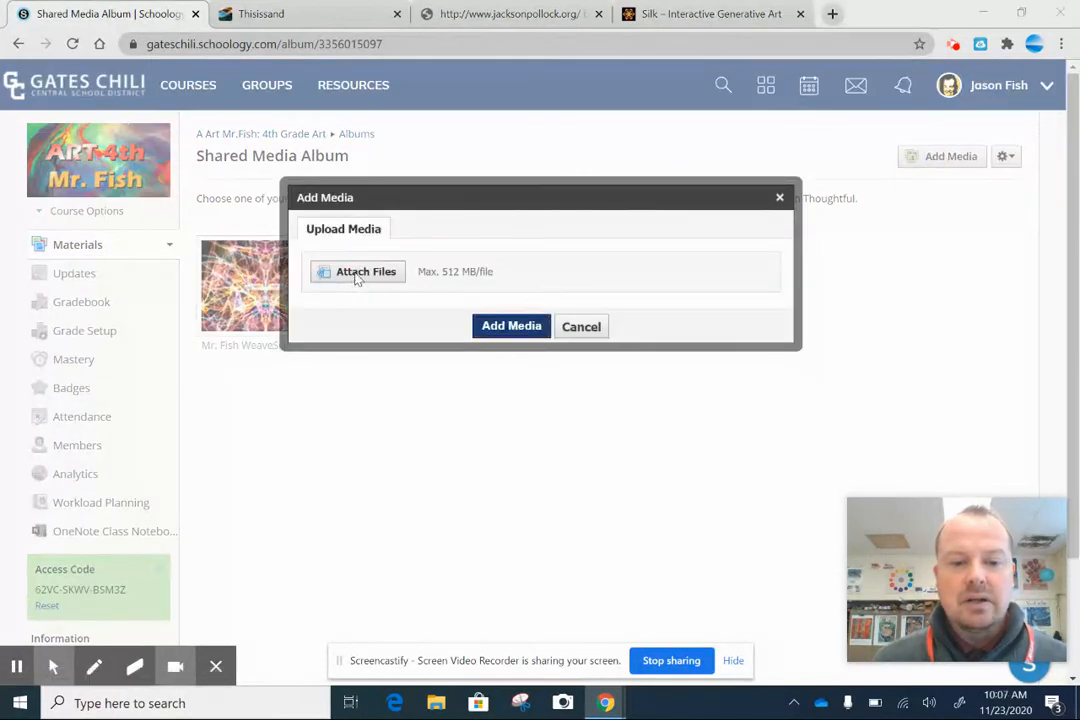
click(356, 272)
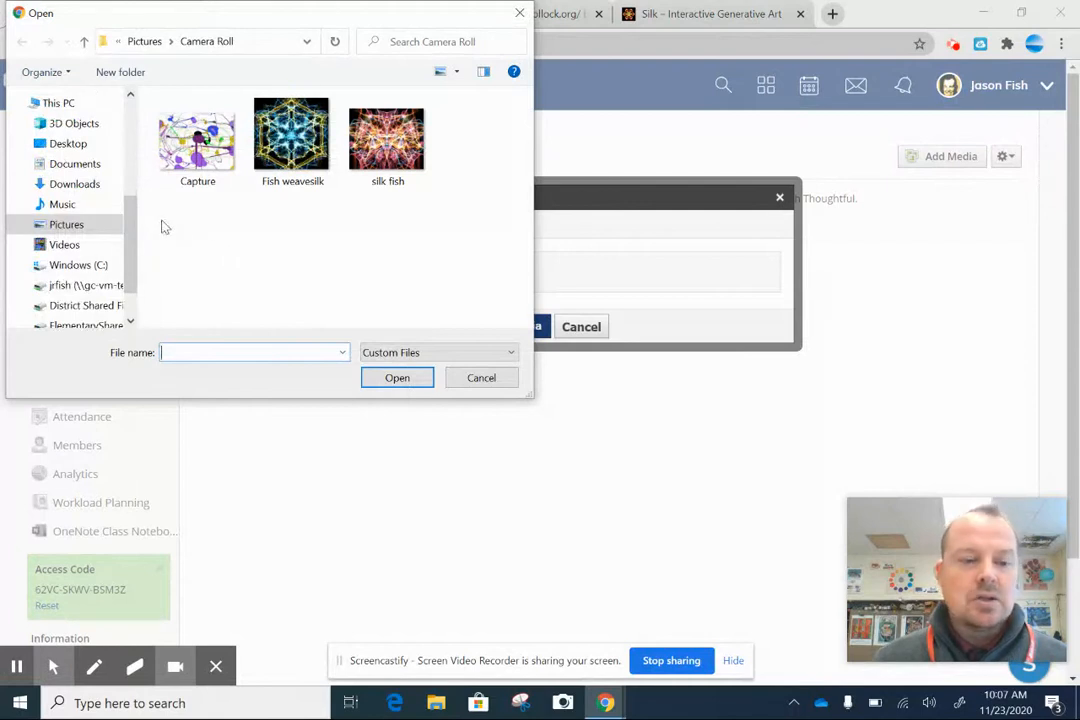
click(66, 224)
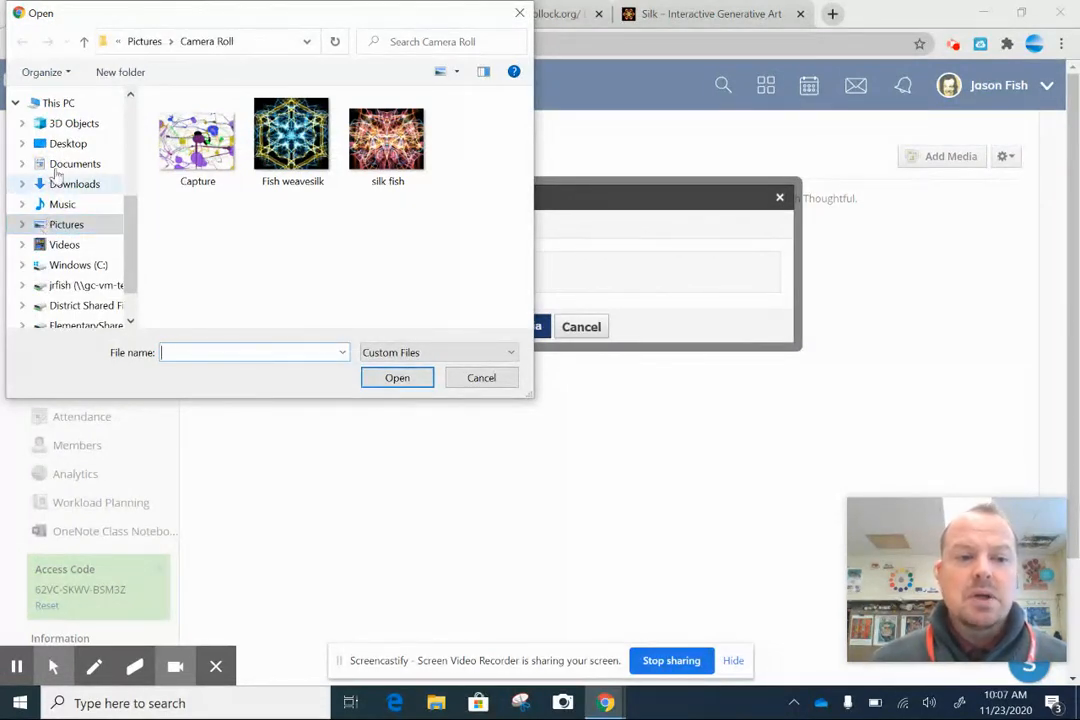
mouse_move(60, 284)
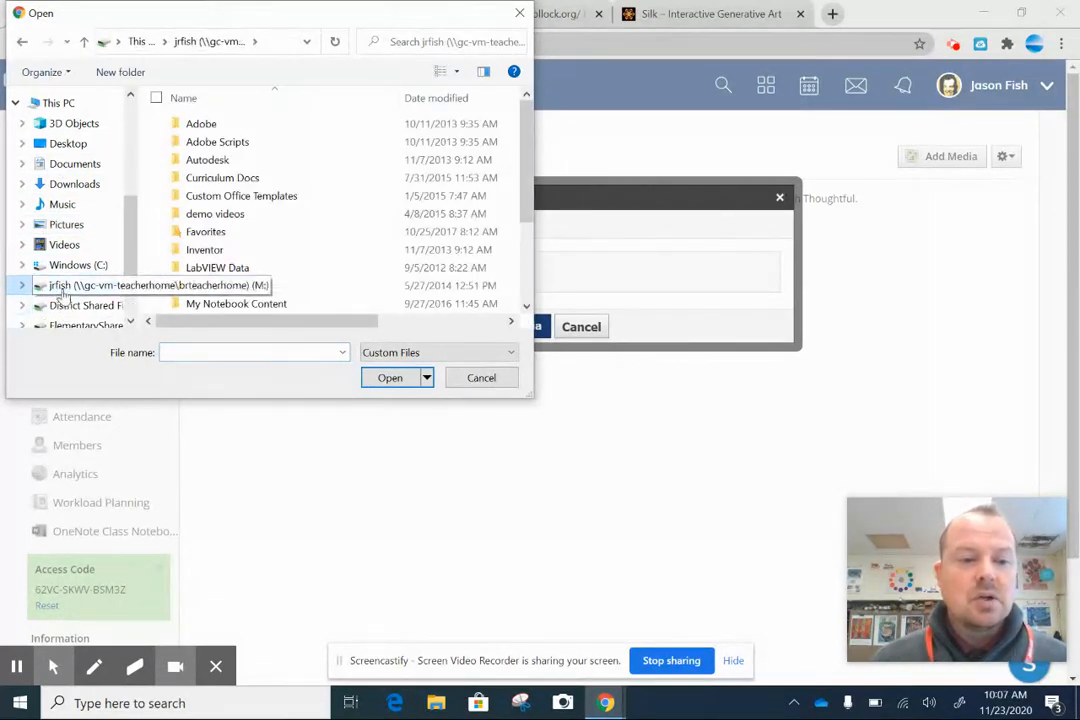
click(66, 224)
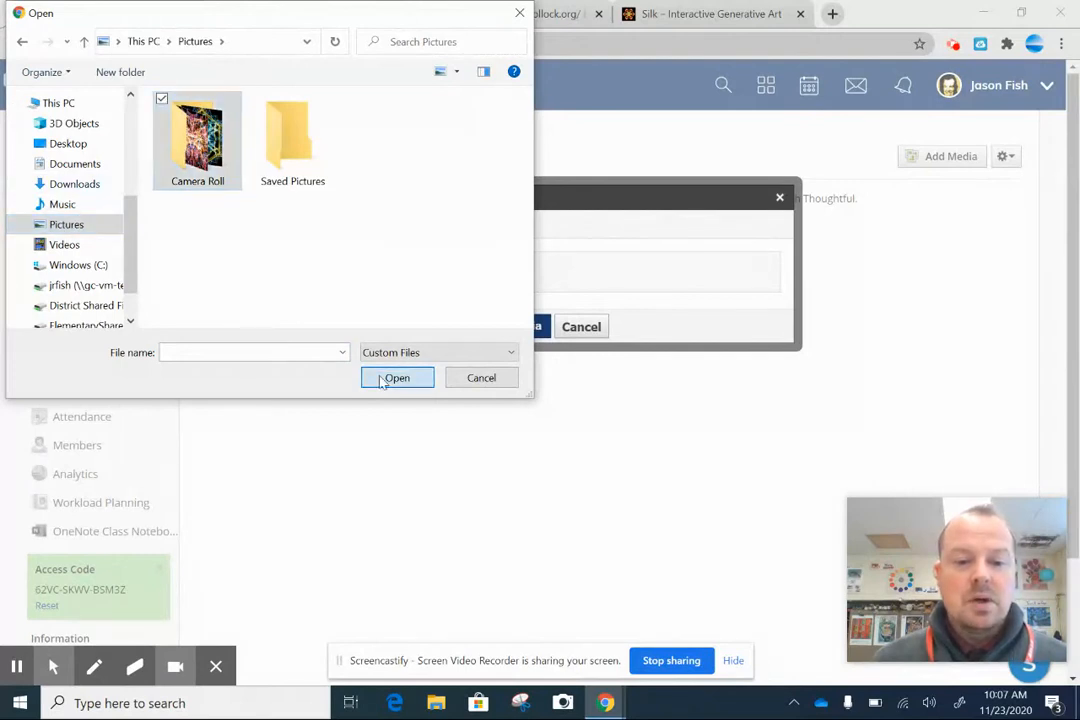
double_click(196, 136)
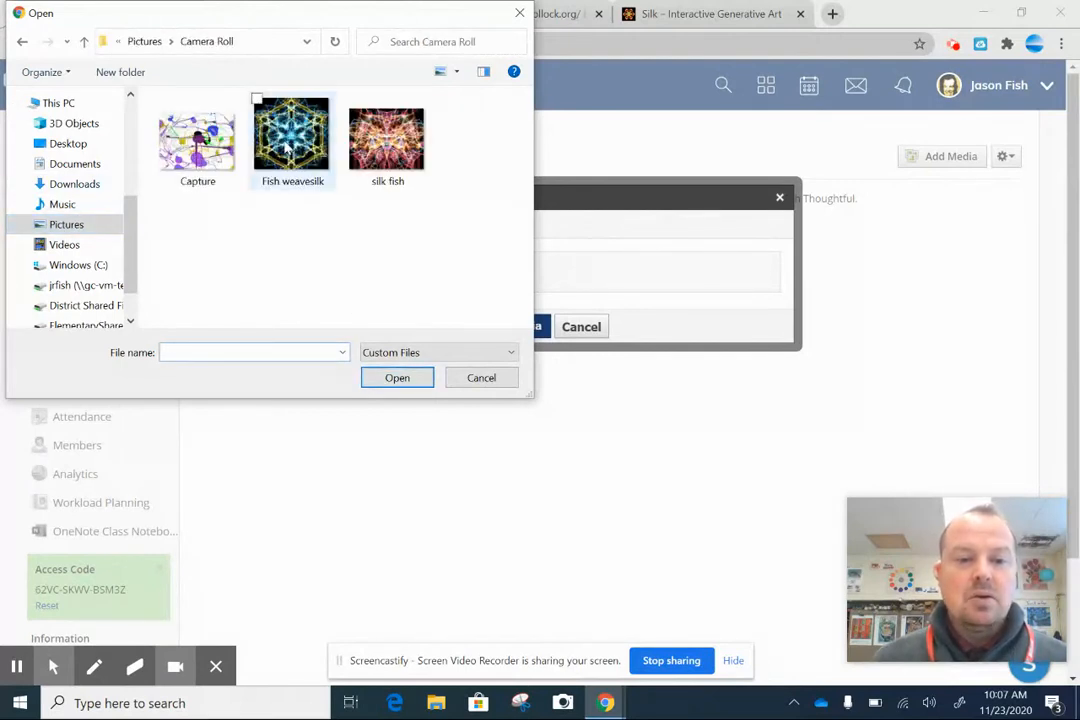
click(292, 136)
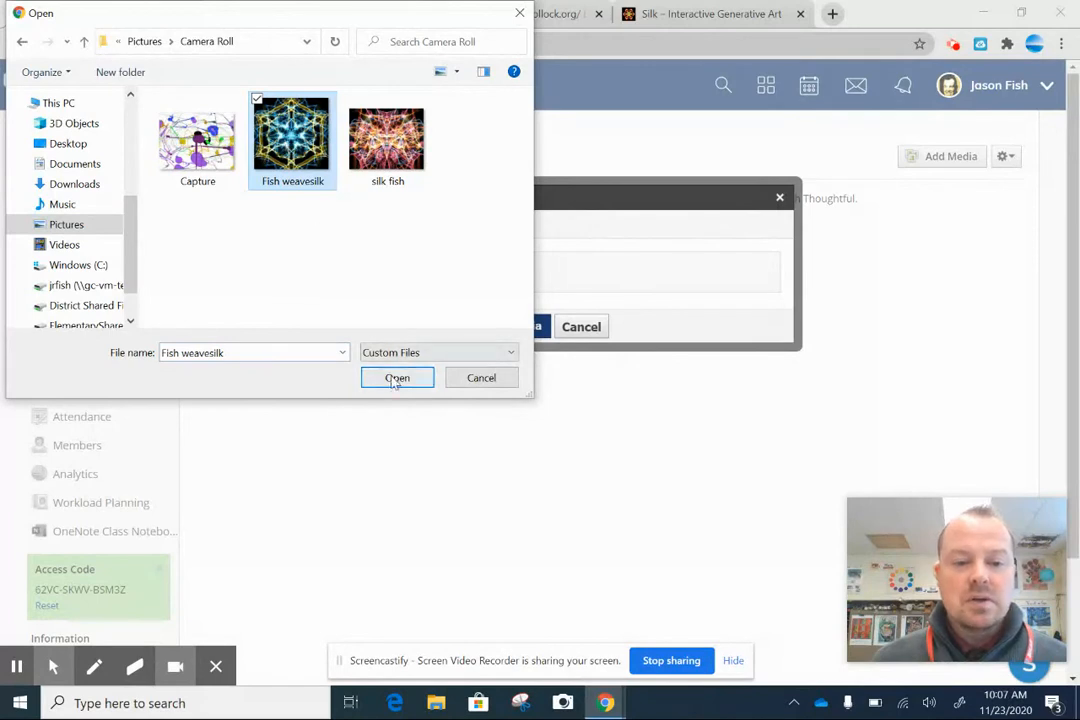
Upload the chosen picture and add it to the album
click(396, 376)
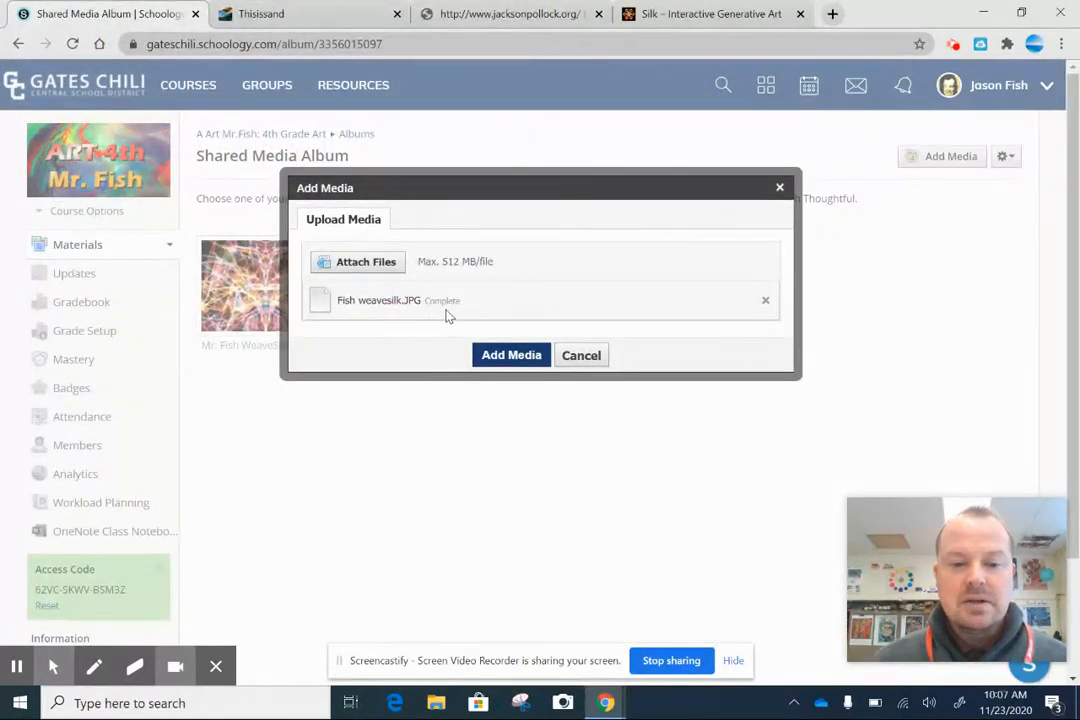
click(512, 354)
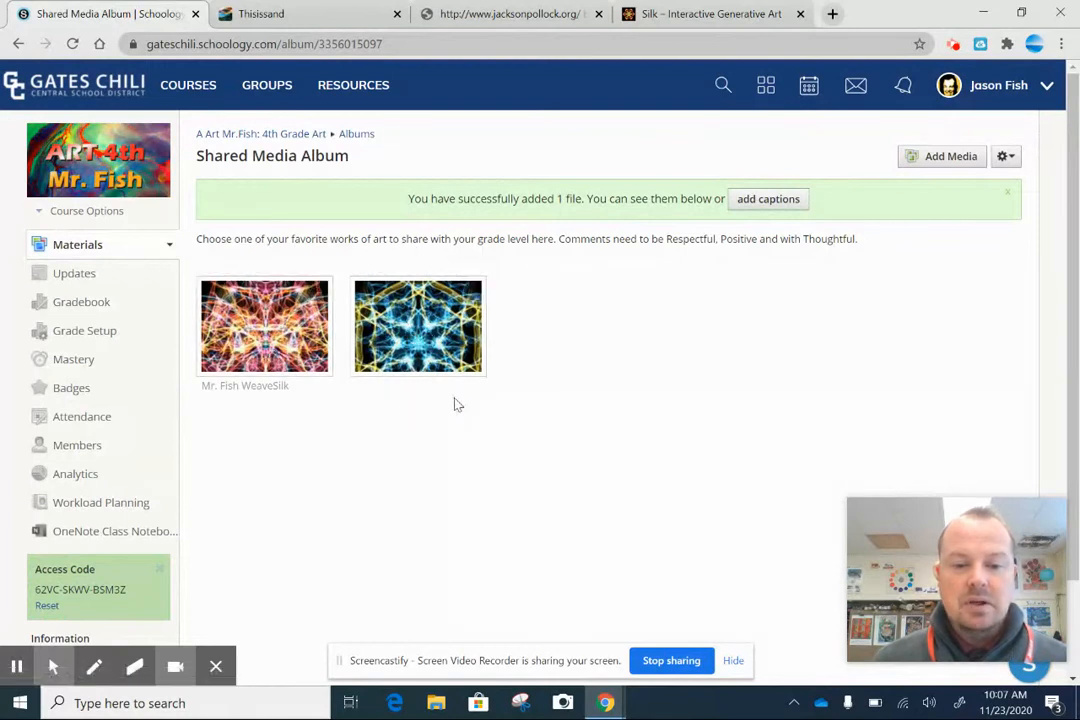
mouse_move(396, 400)
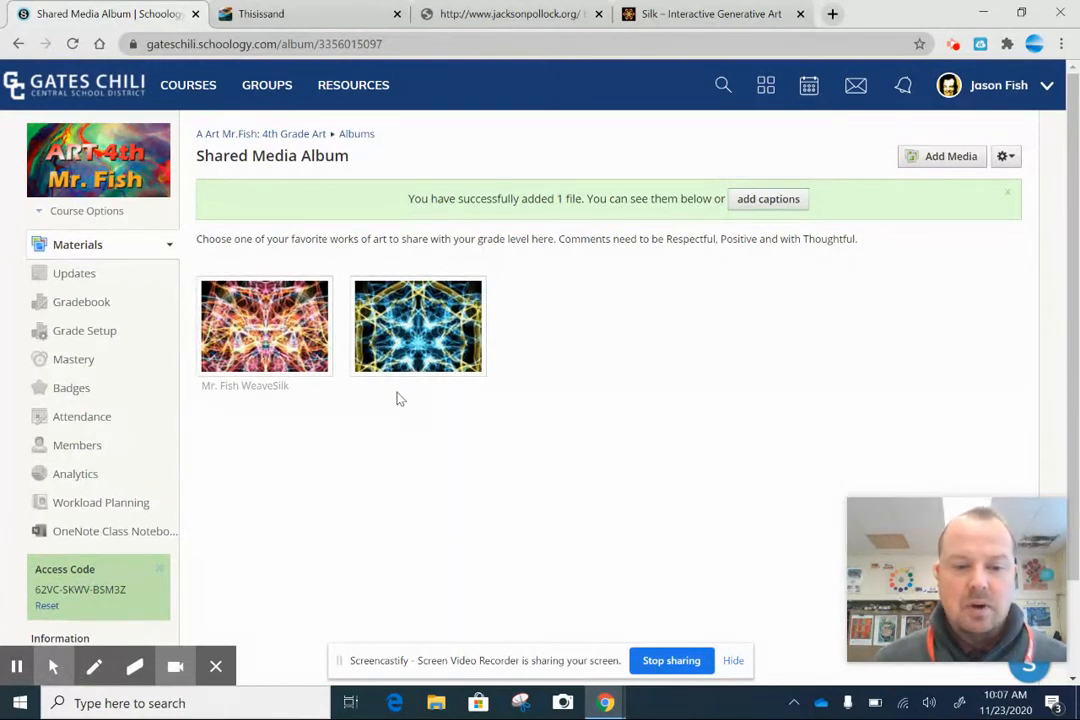
mouse_move(390, 414)
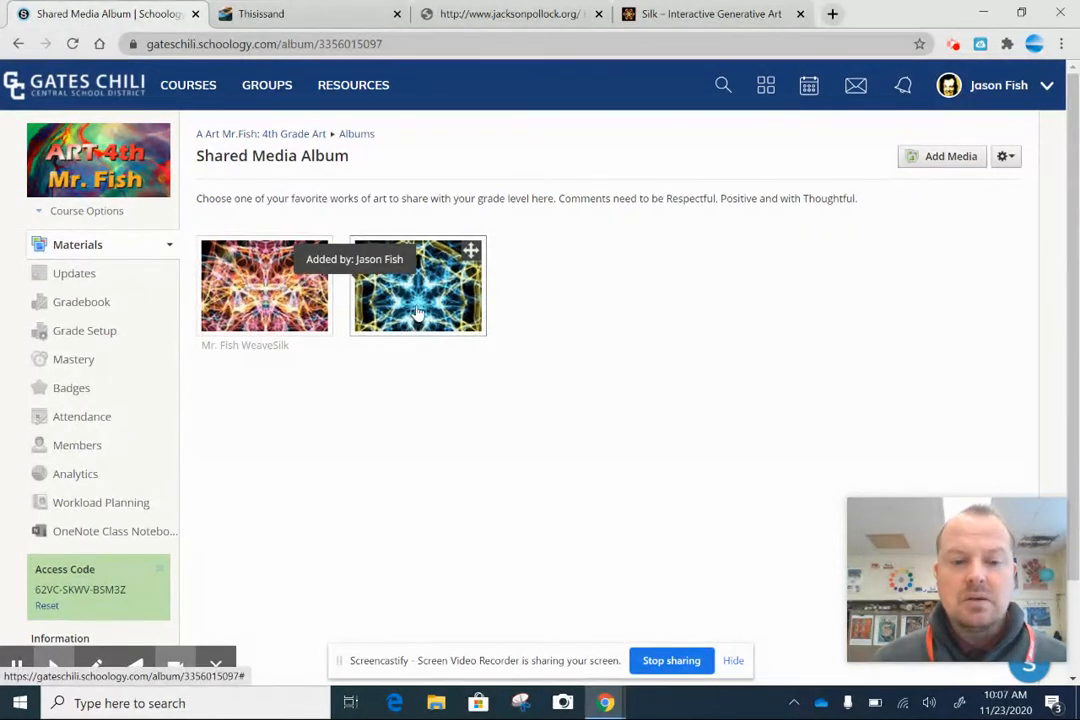
Open the new picture's page and save its caption as 'Mr.Fish blue snowflake'
click(416, 290)
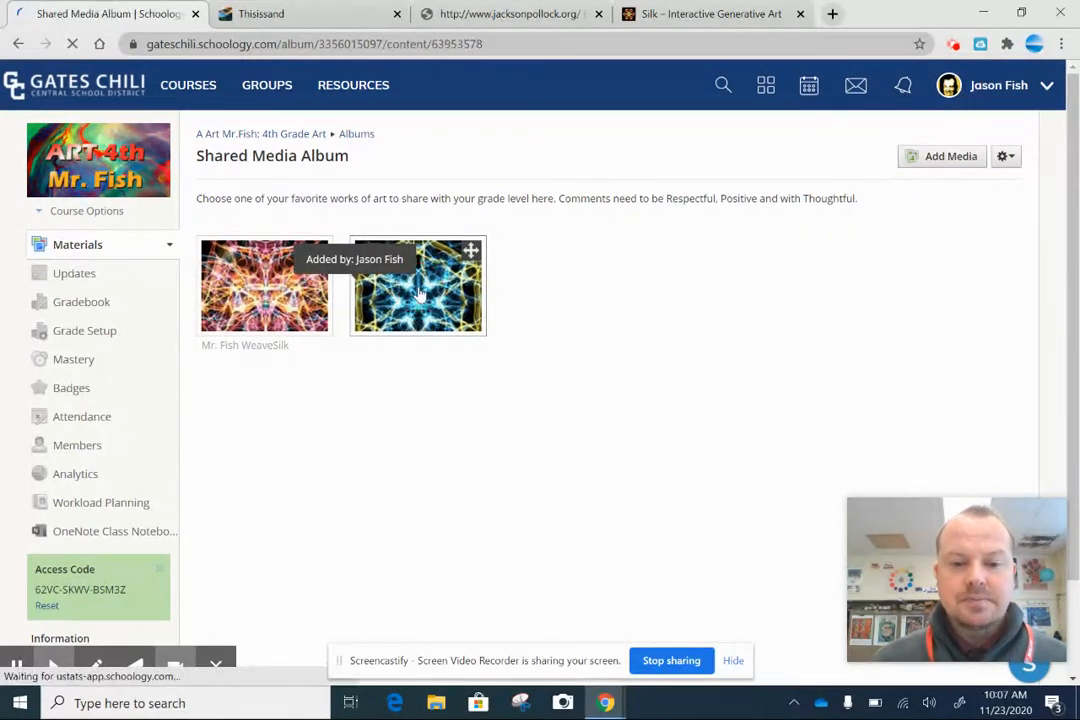
click(416, 284)
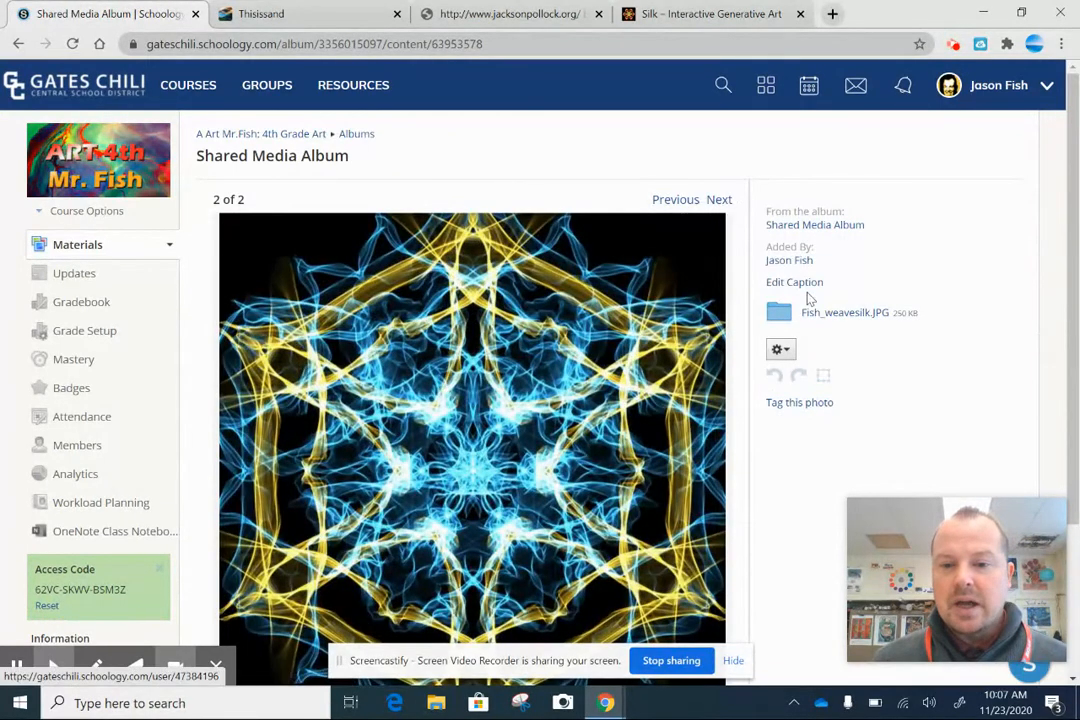
click(794, 280)
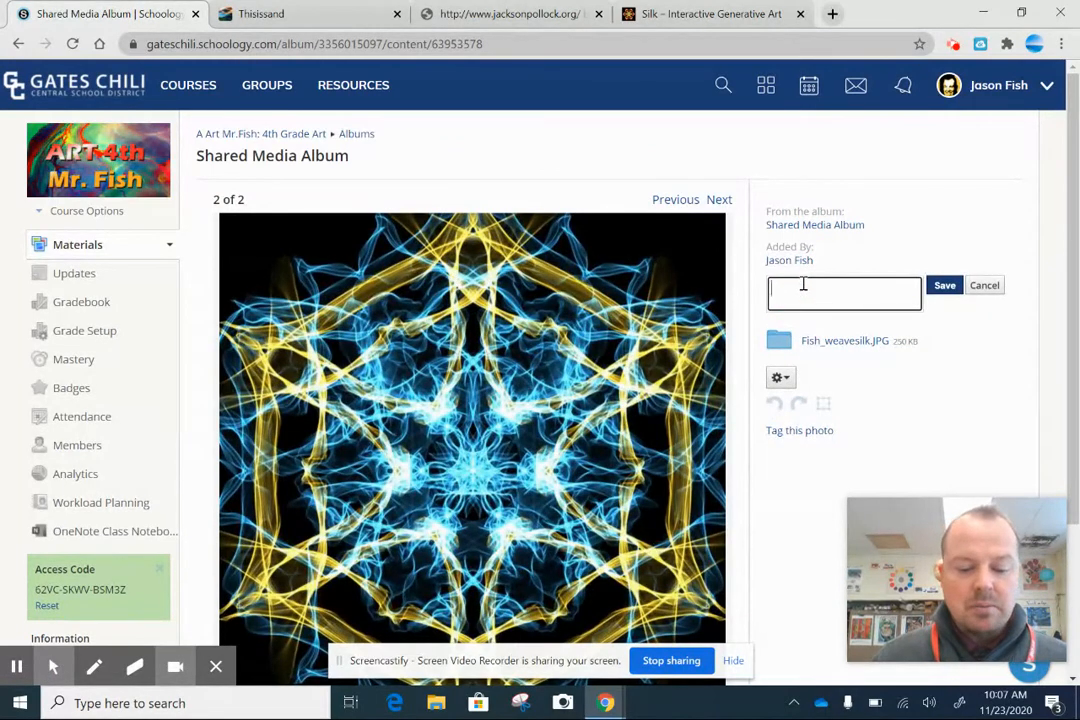
text(Mr.Fi)
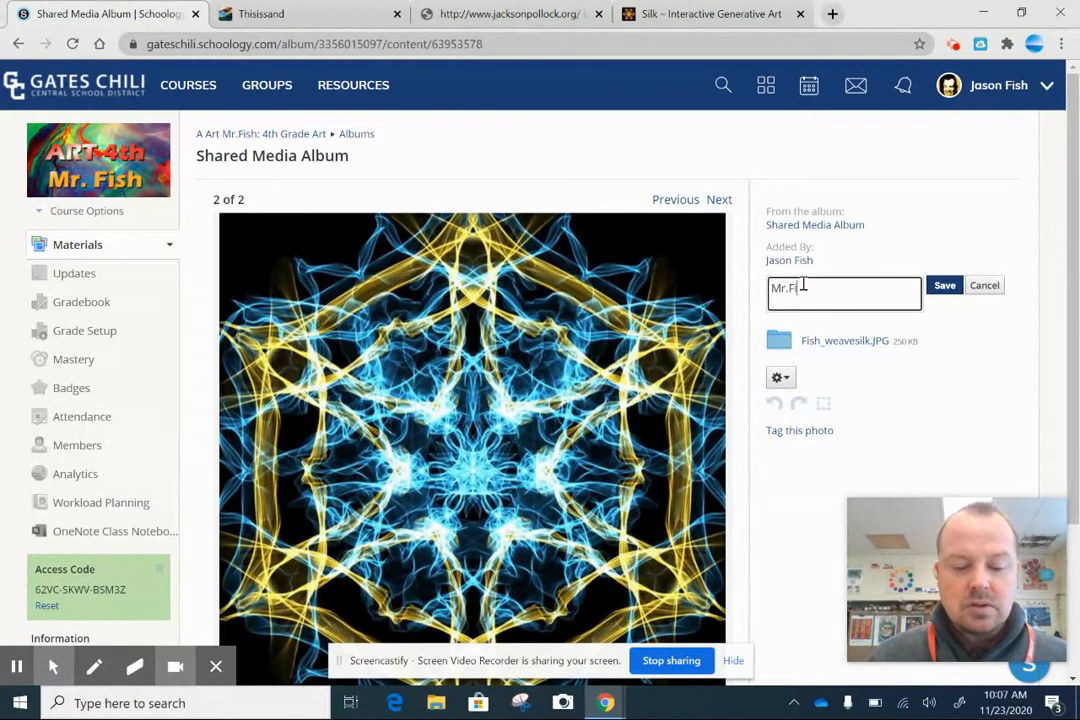
text(ish)
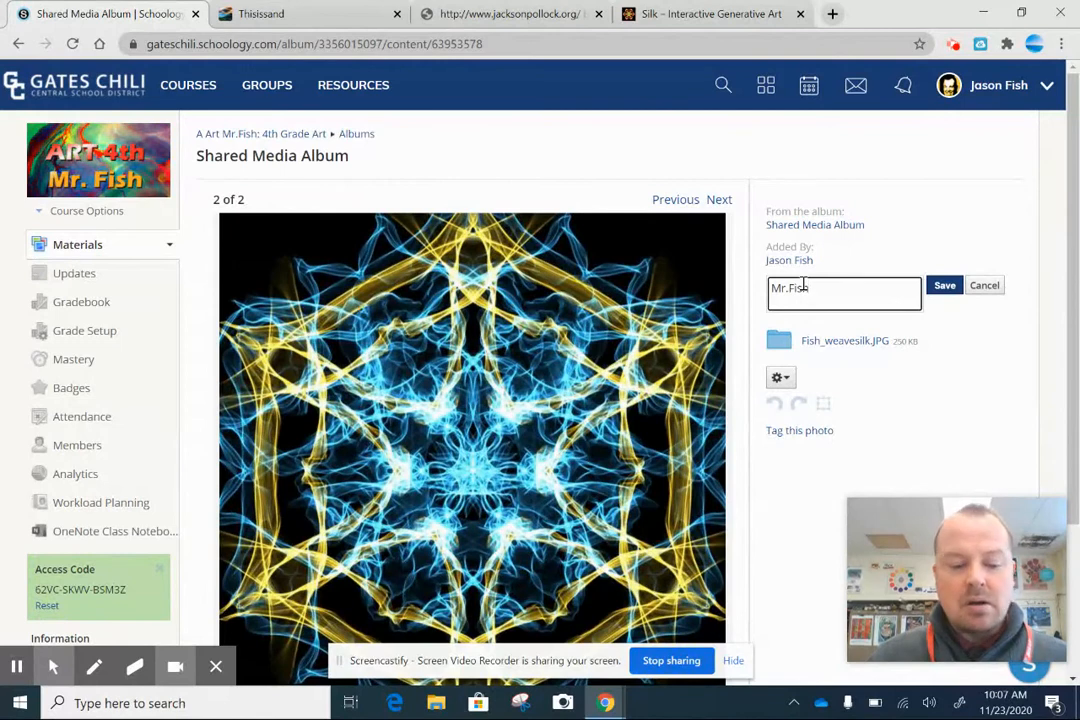
text(blue)
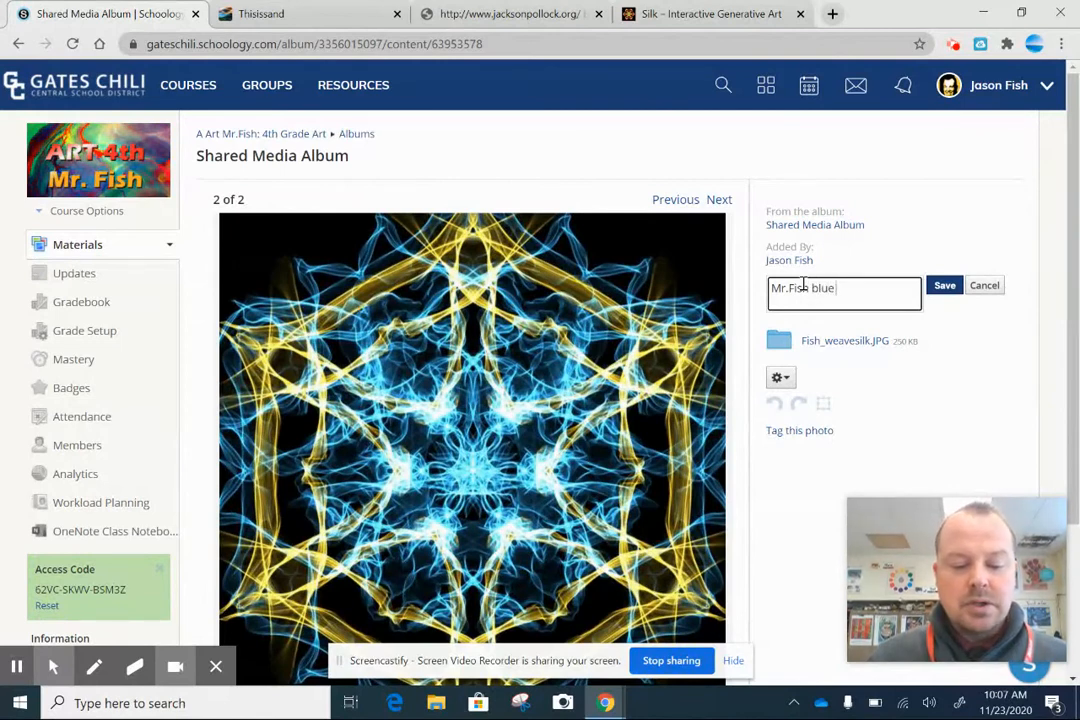
text(snowflake)
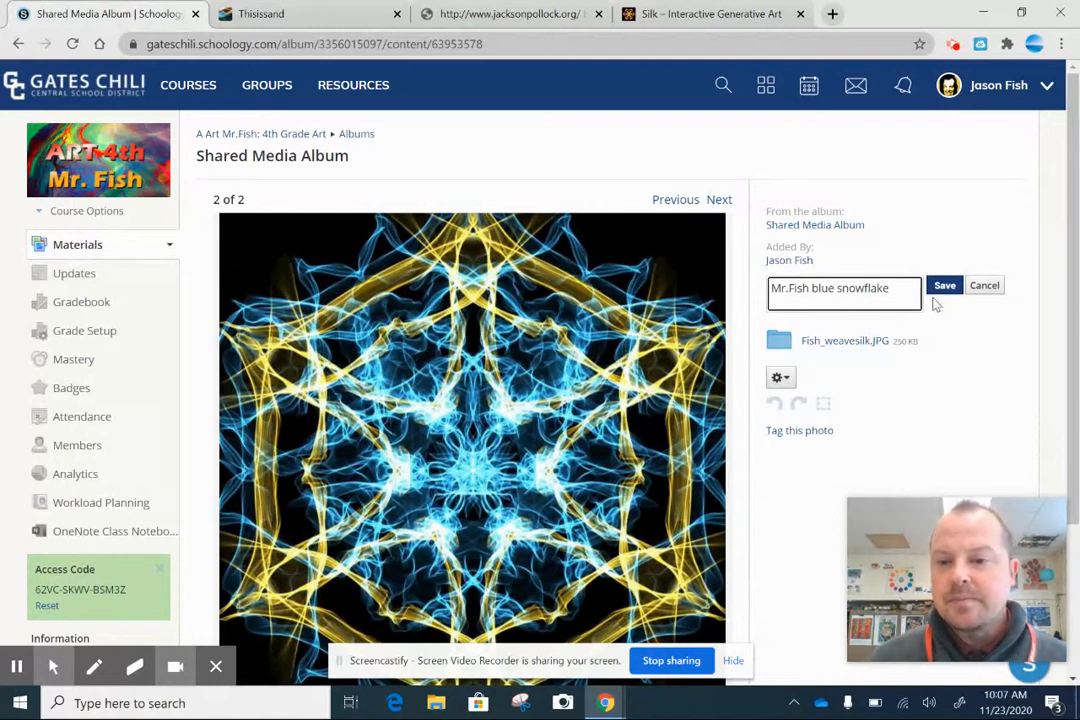
click(944, 284)
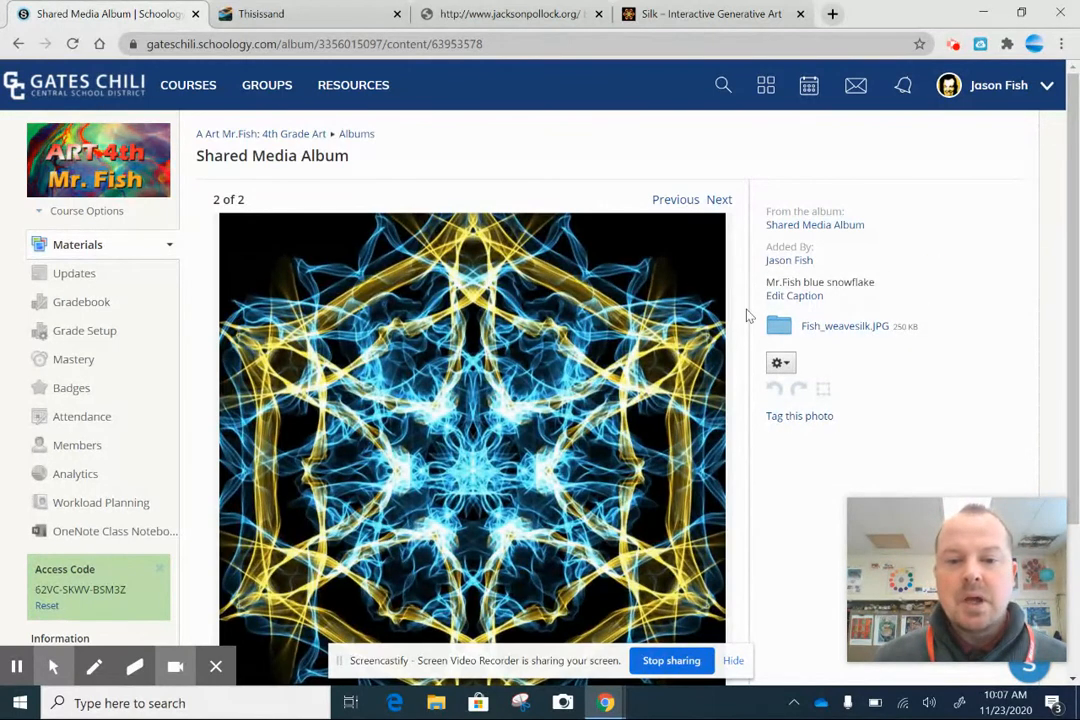
Return to the Shared Media Album via Courses > A Art Mr.Fish 4th Grade Art
click(356, 132)
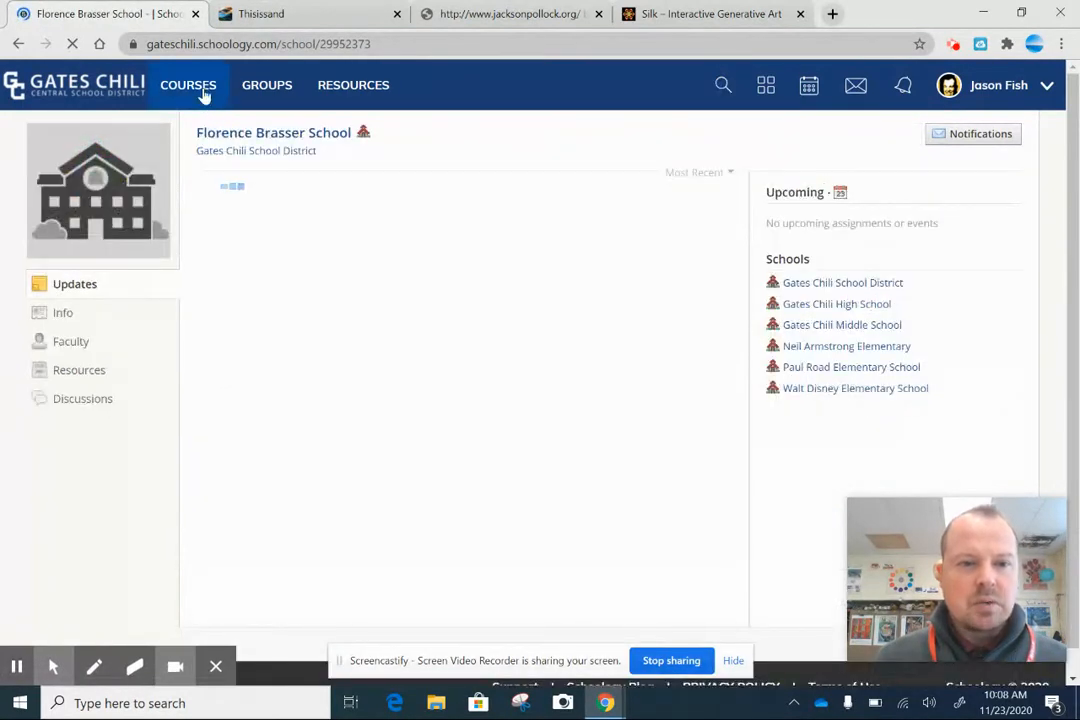
click(188, 84)
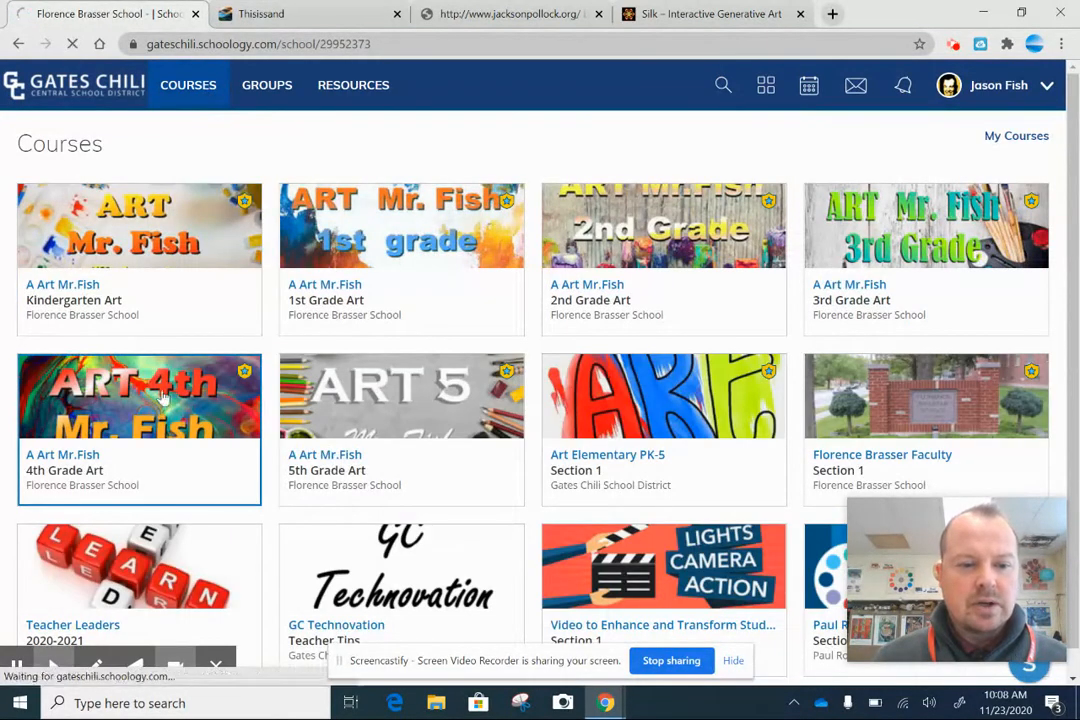
click(140, 396)
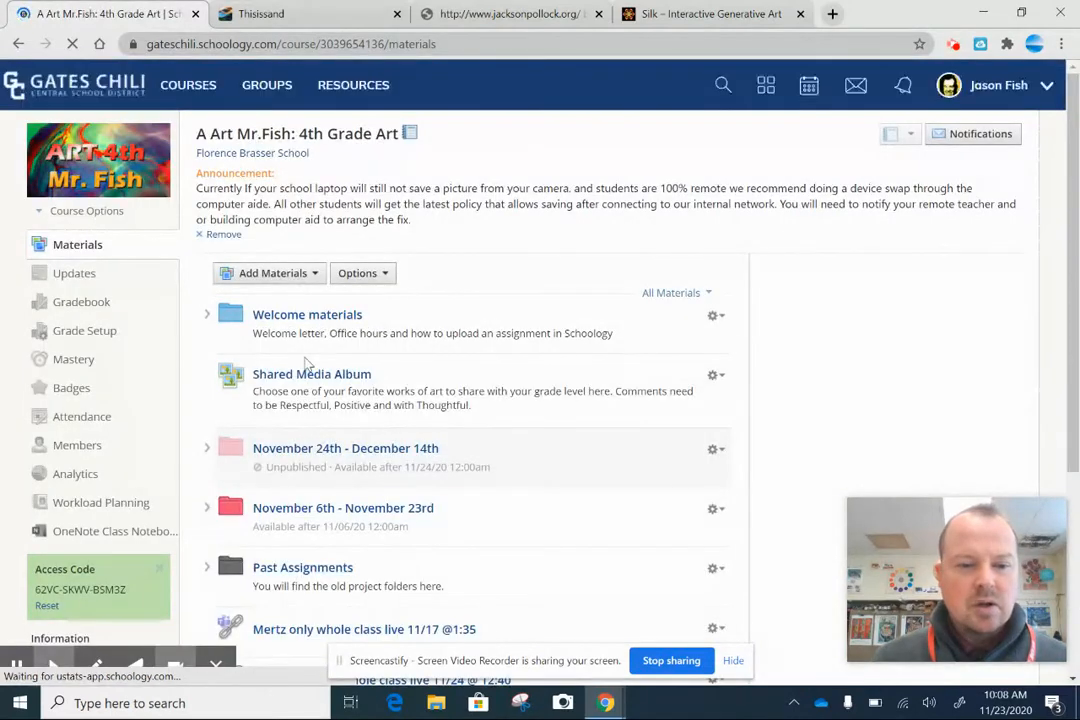
click(312, 374)
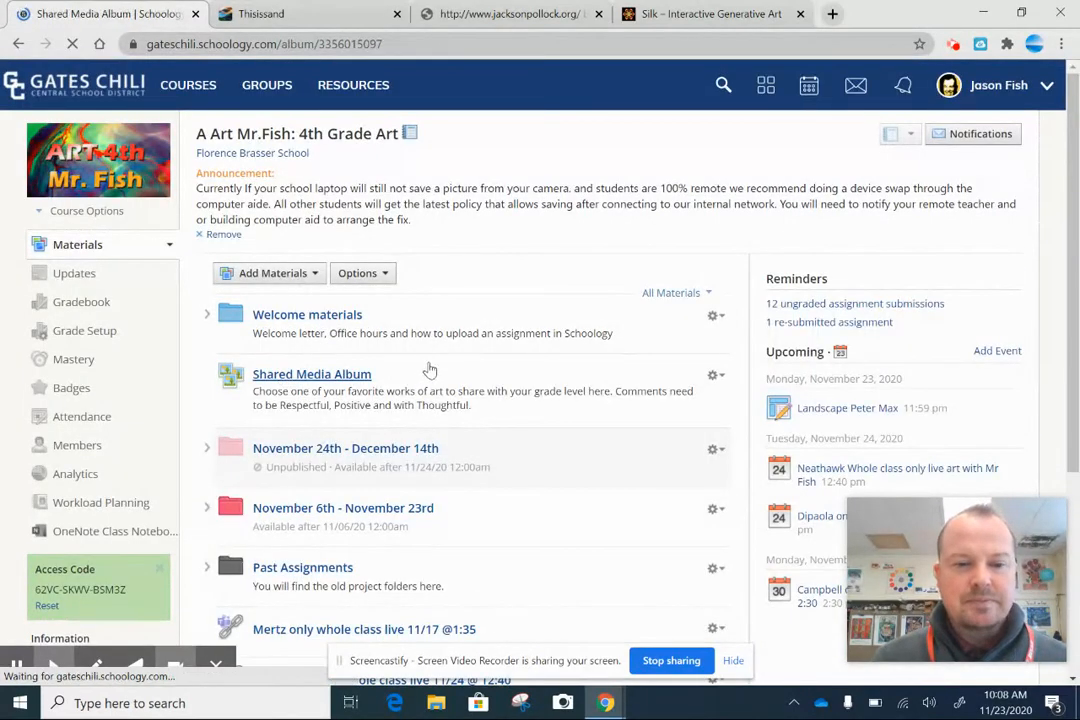
click(312, 374)
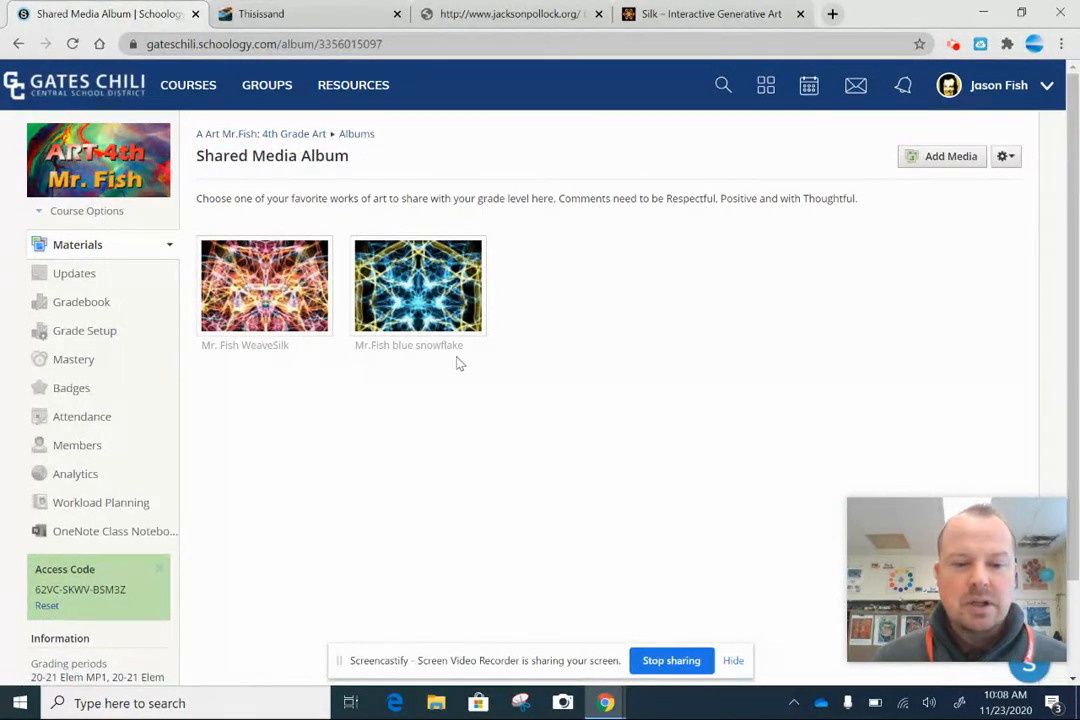
mouse_move(418, 284)
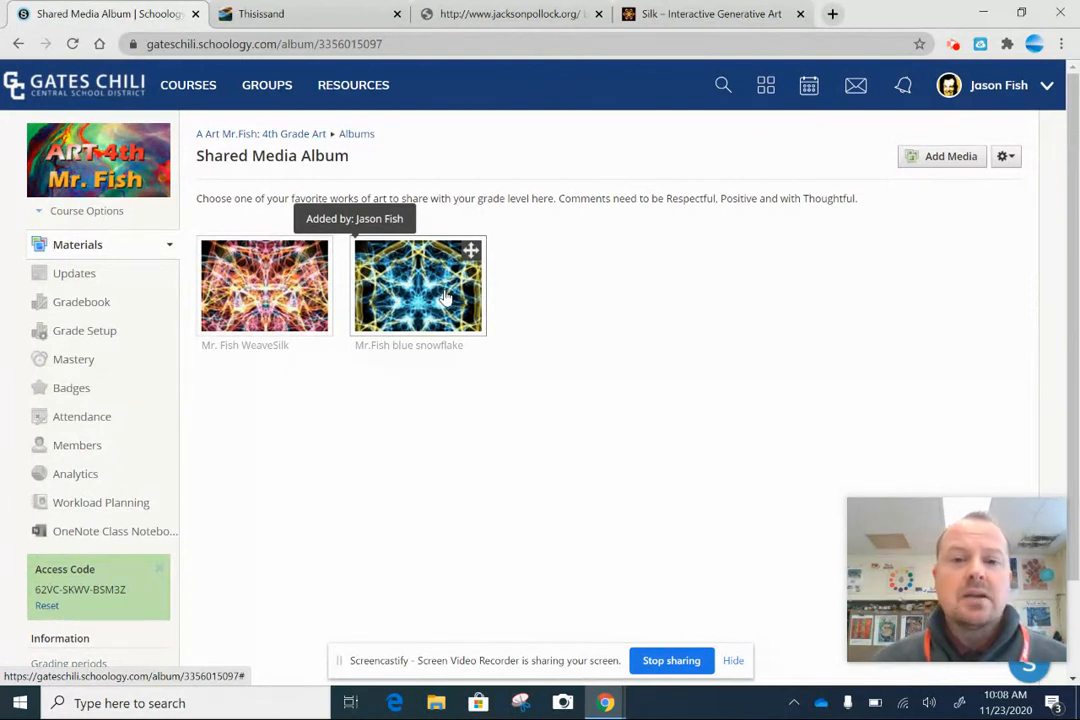
mouse_move(428, 384)
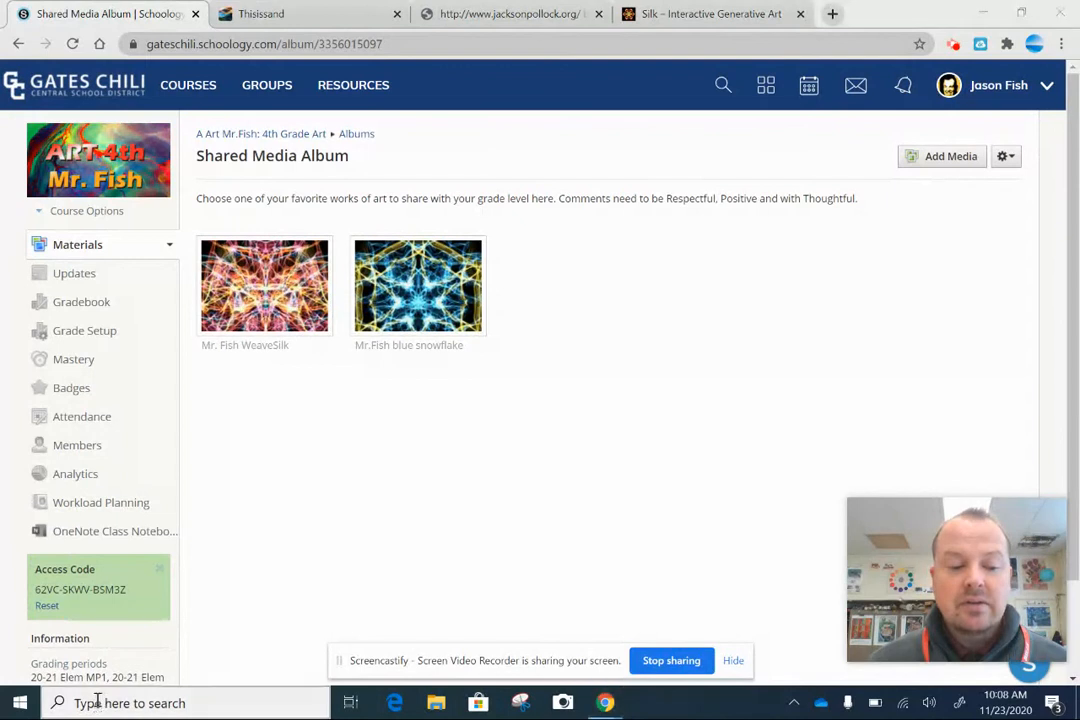
Search 'snip' in Windows Start to find the Snipping Tool app
text(snip)
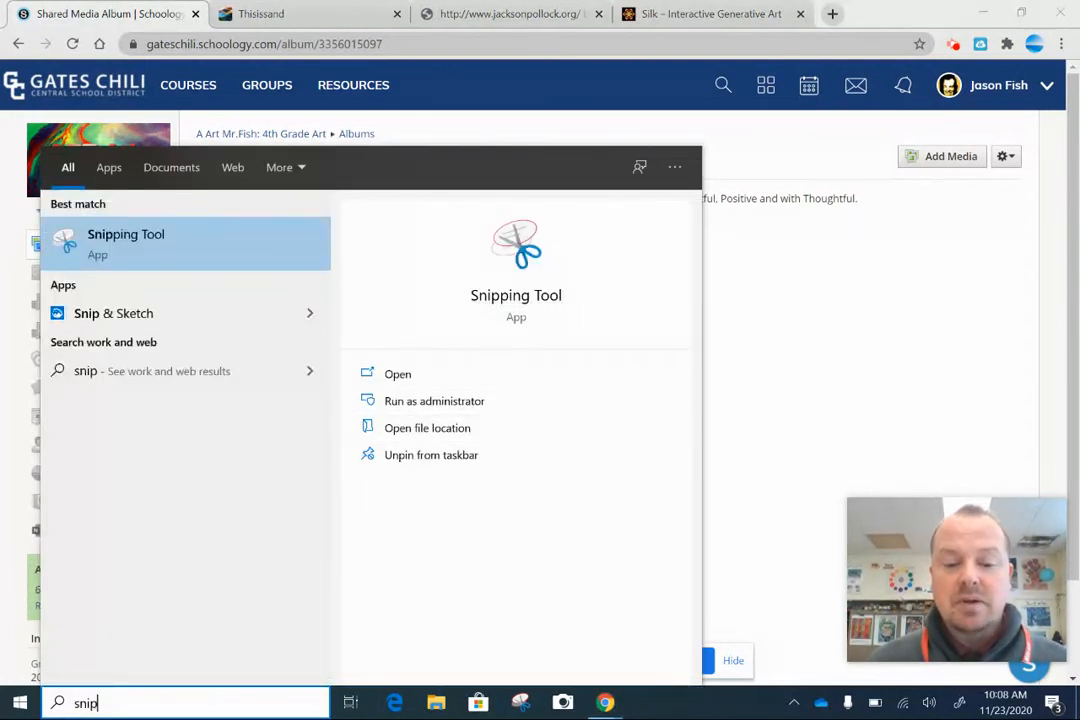
mouse_move(758, 504)
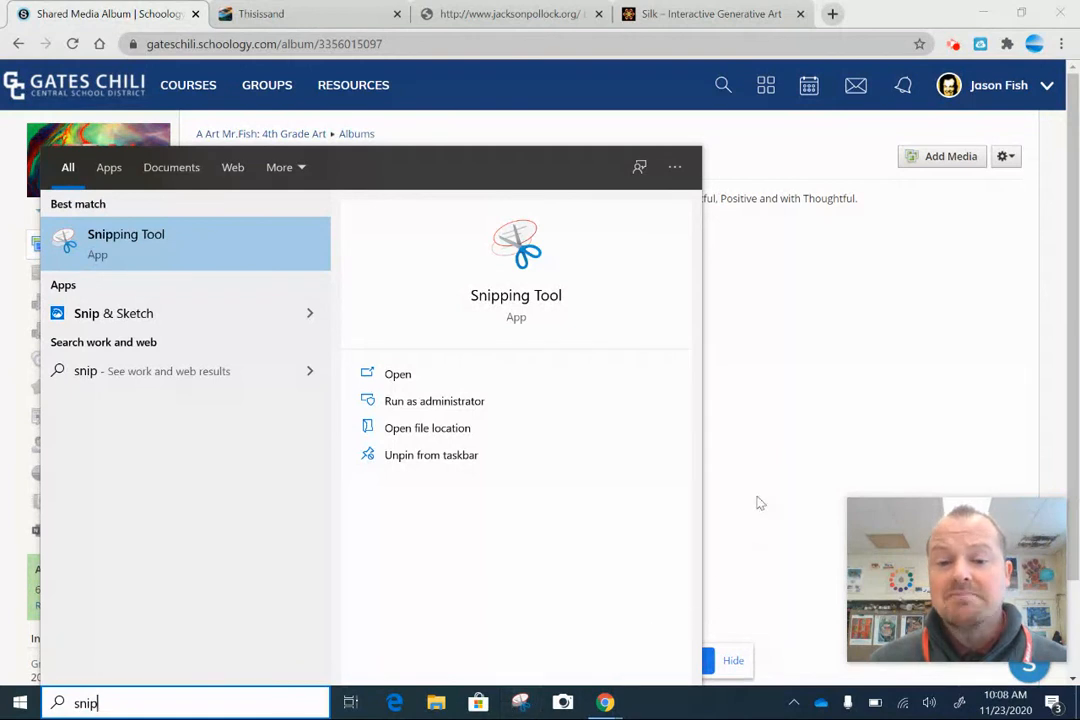
mouse_move(750, 374)
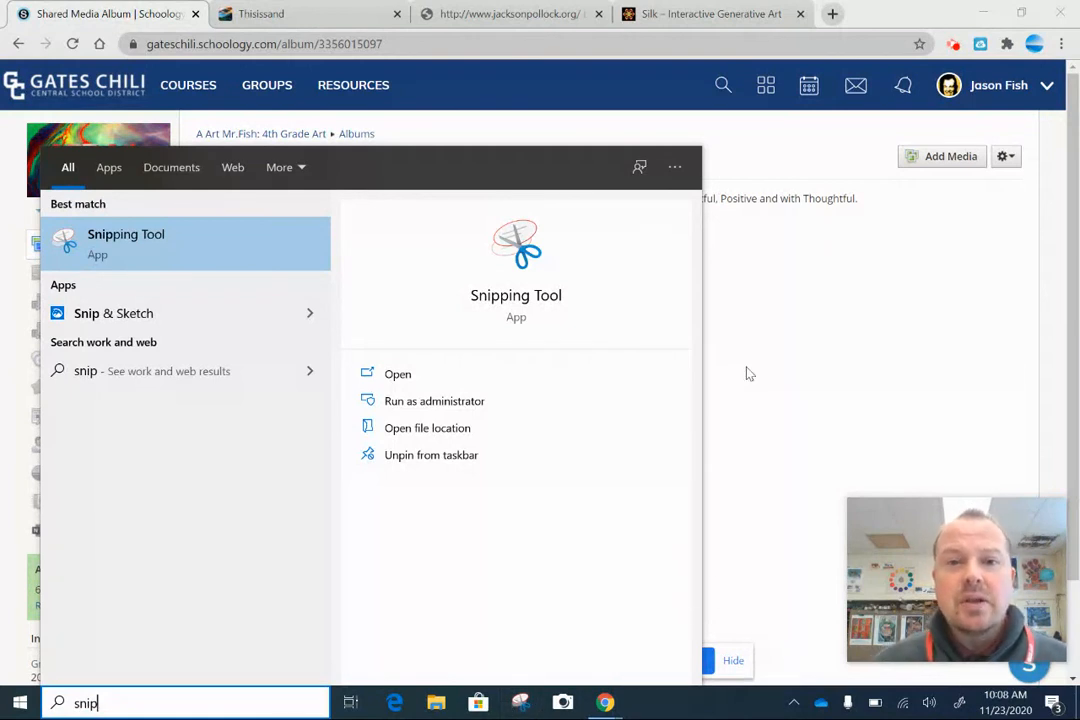